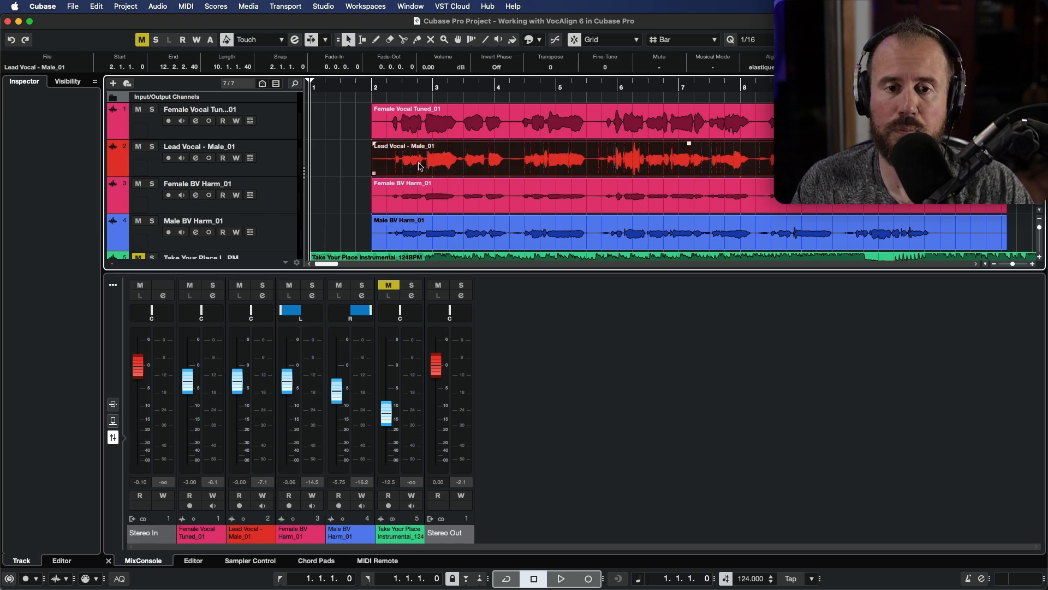
# Step: Select the male lead vocal event and assign VocALignPro as its Inspector track extension
pyautogui.click(468, 122)
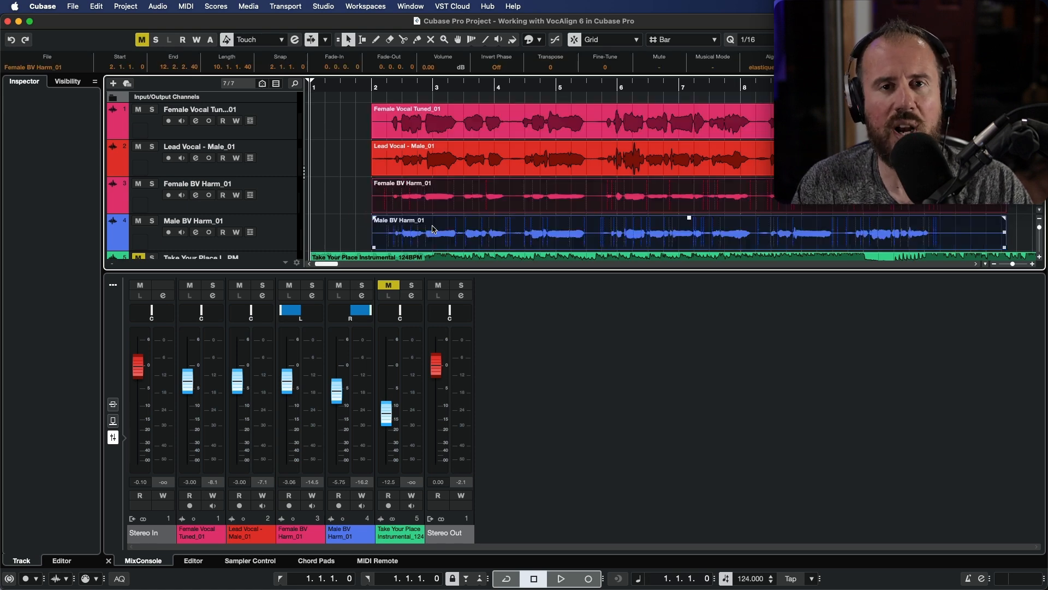
pyautogui.moveTo(397, 220)
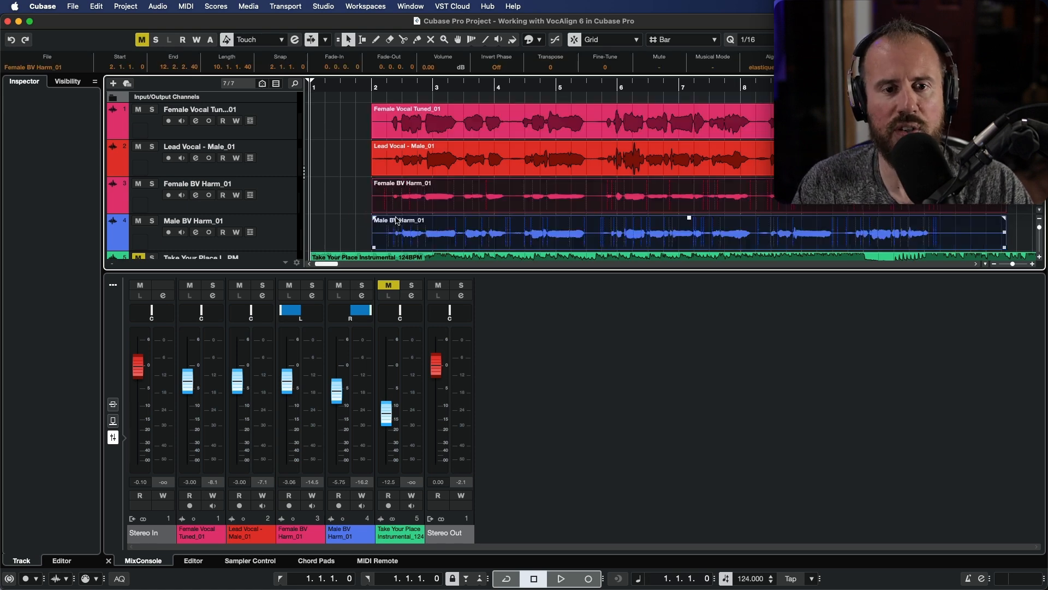
pyautogui.click(354, 203)
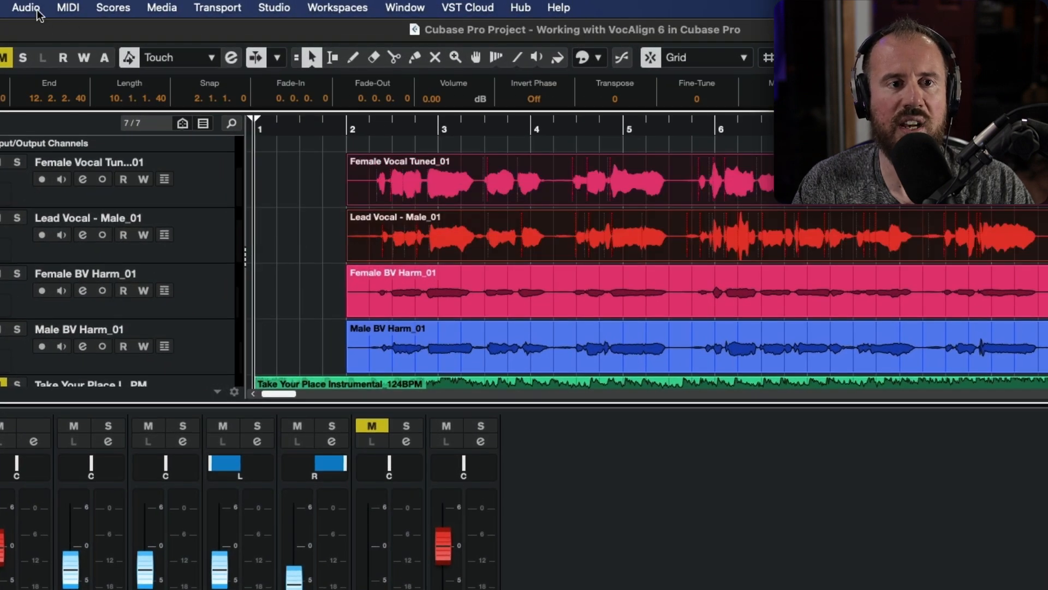
pyautogui.click(26, 8)
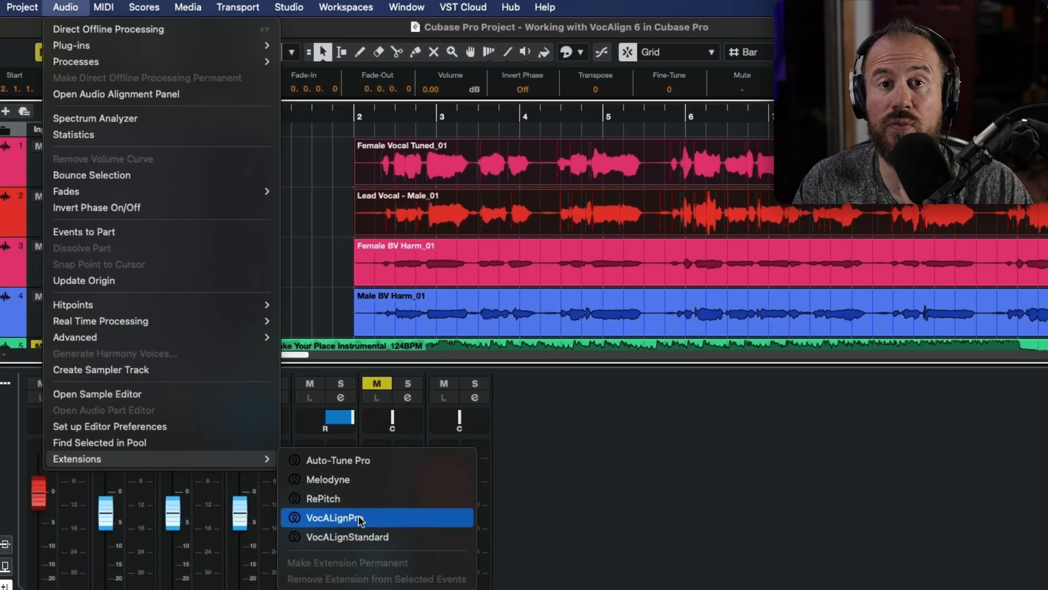
pyautogui.click(336, 516)
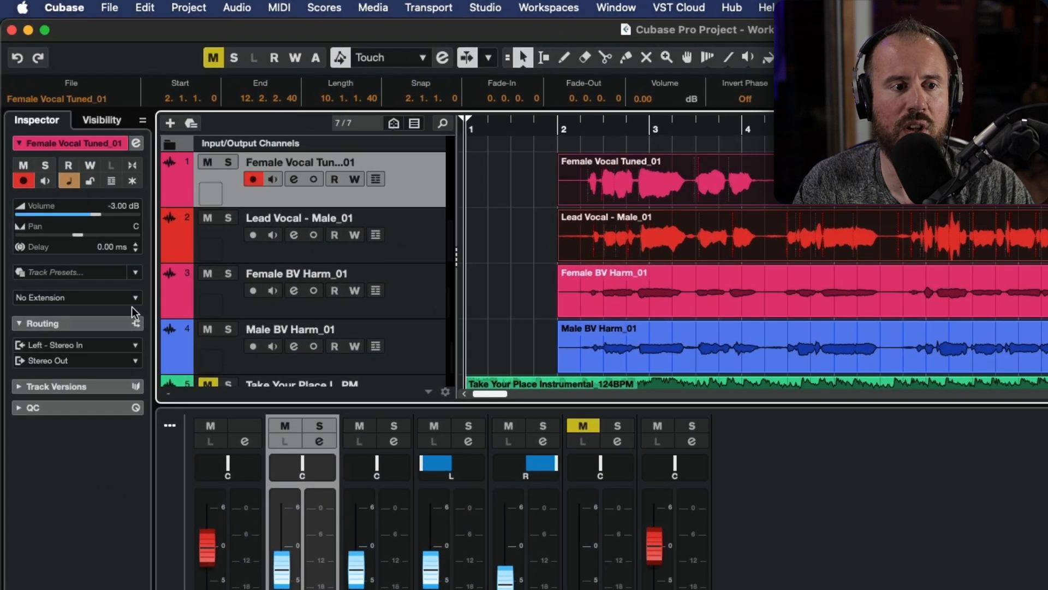
pyautogui.click(76, 297)
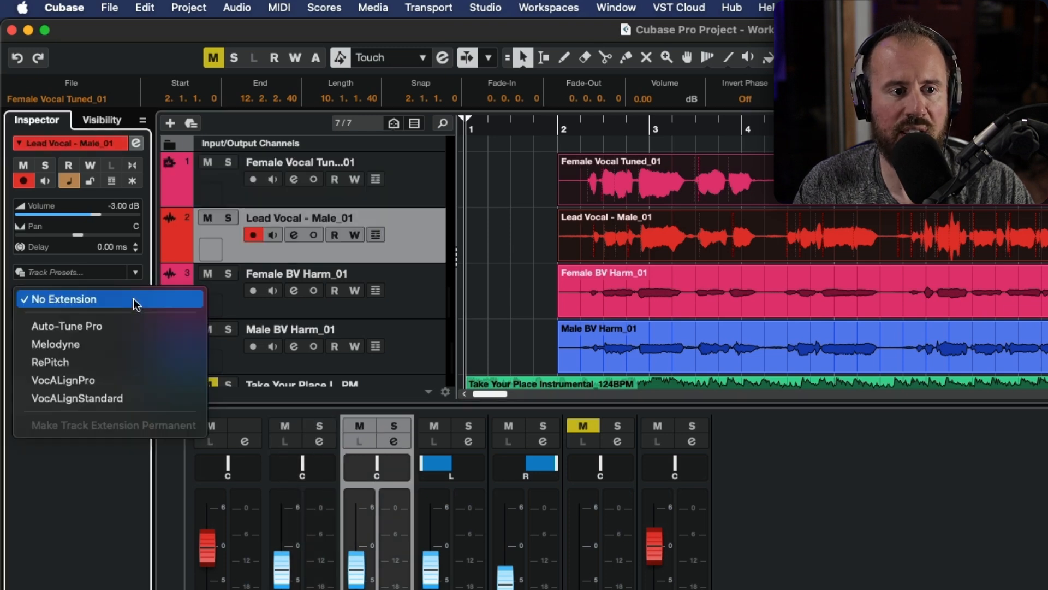
pyautogui.click(63, 380)
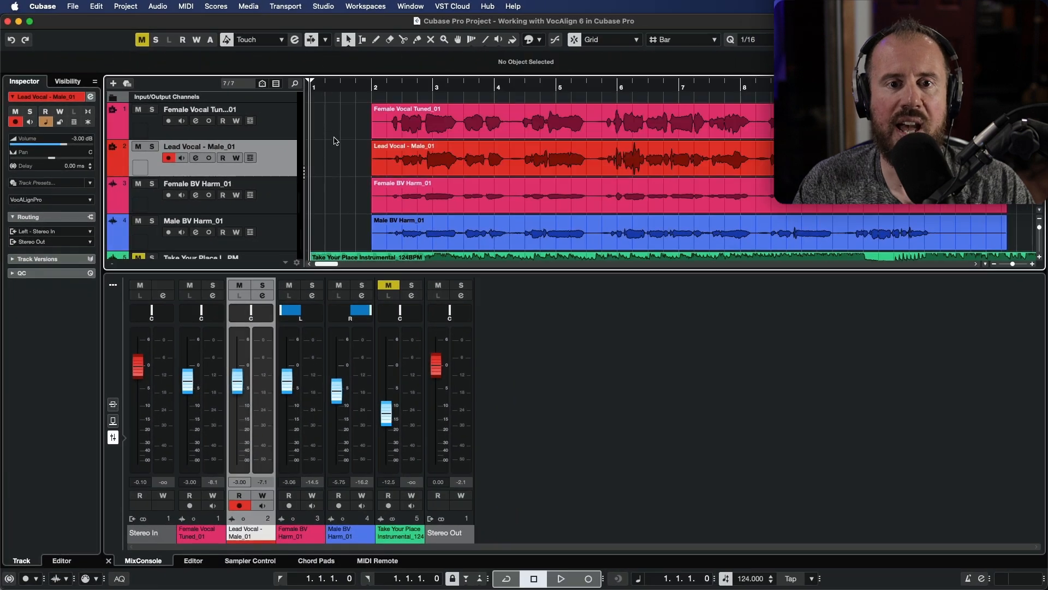
# Step: Capture Female Vocal Tuned_01 as guide and load the 'Slightly Loose- Timing + Pitch Match Unison+ Tune Harmony' preset
pyautogui.click(193, 560)
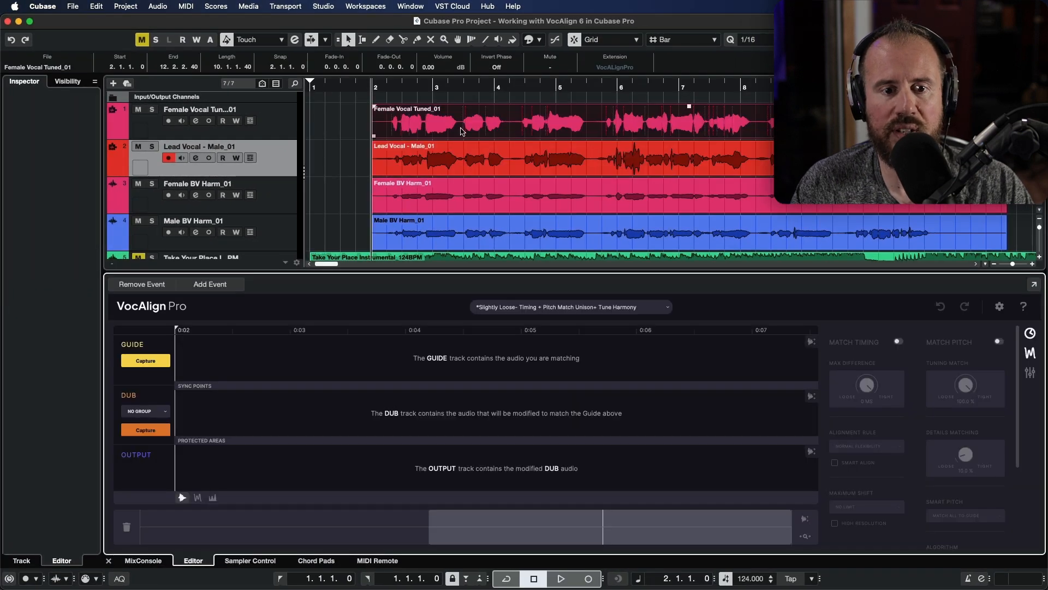
pyautogui.click(448, 161)
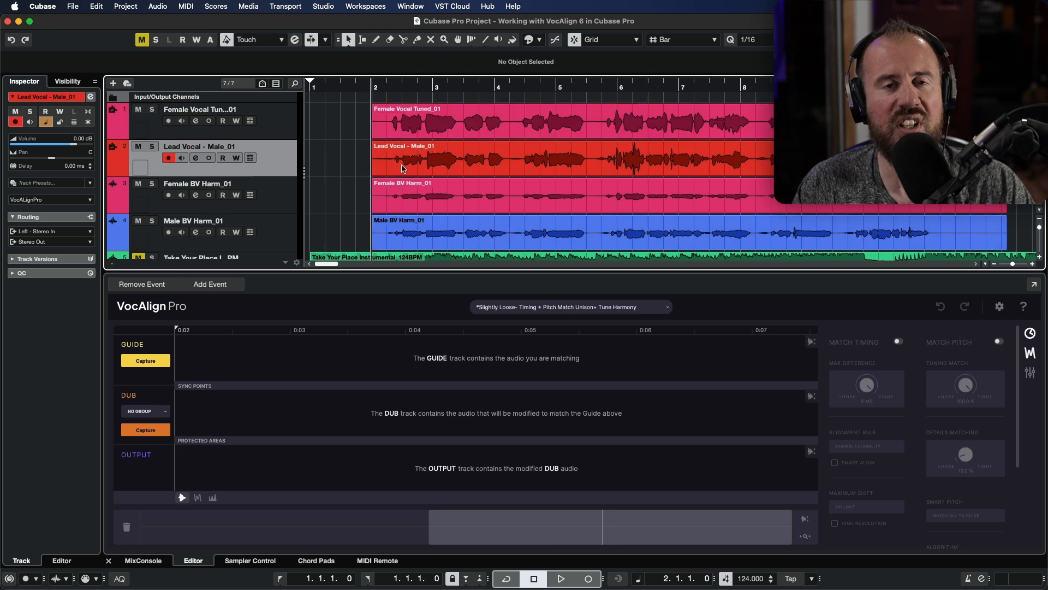
pyautogui.click(415, 124)
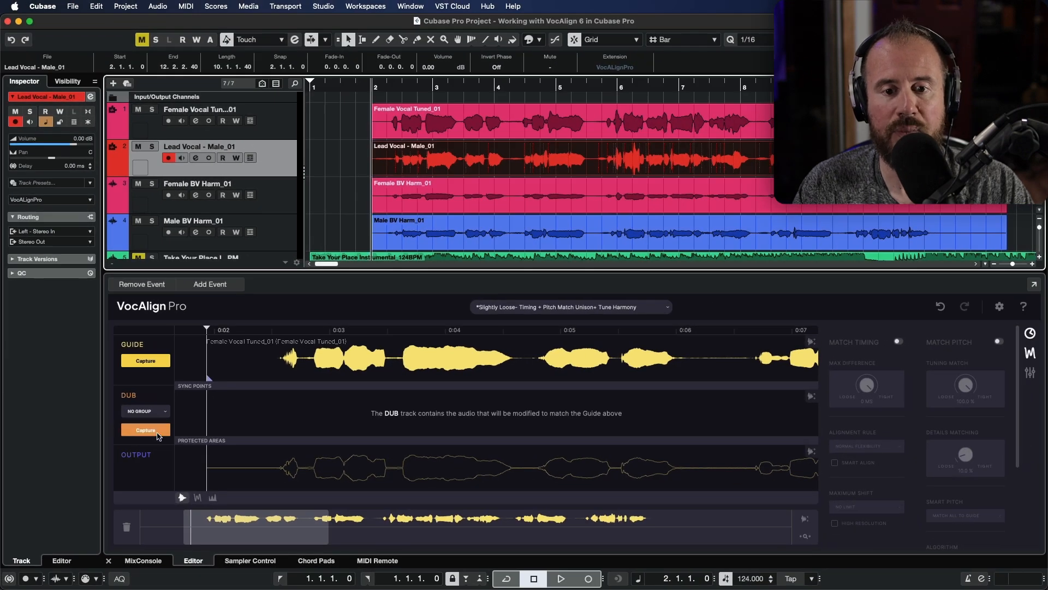
pyautogui.click(570, 306)
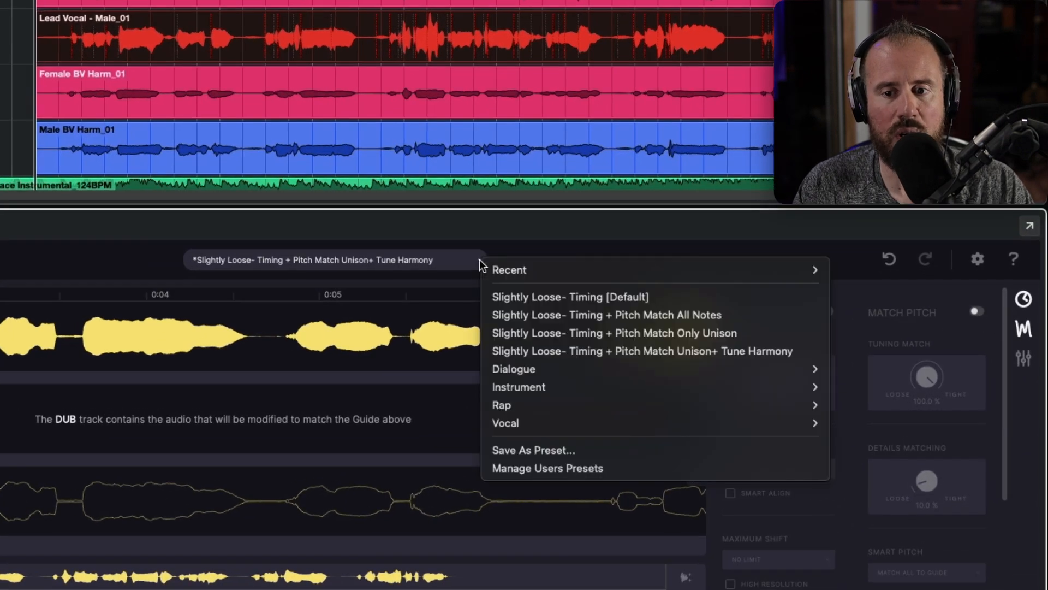
pyautogui.moveTo(595, 350)
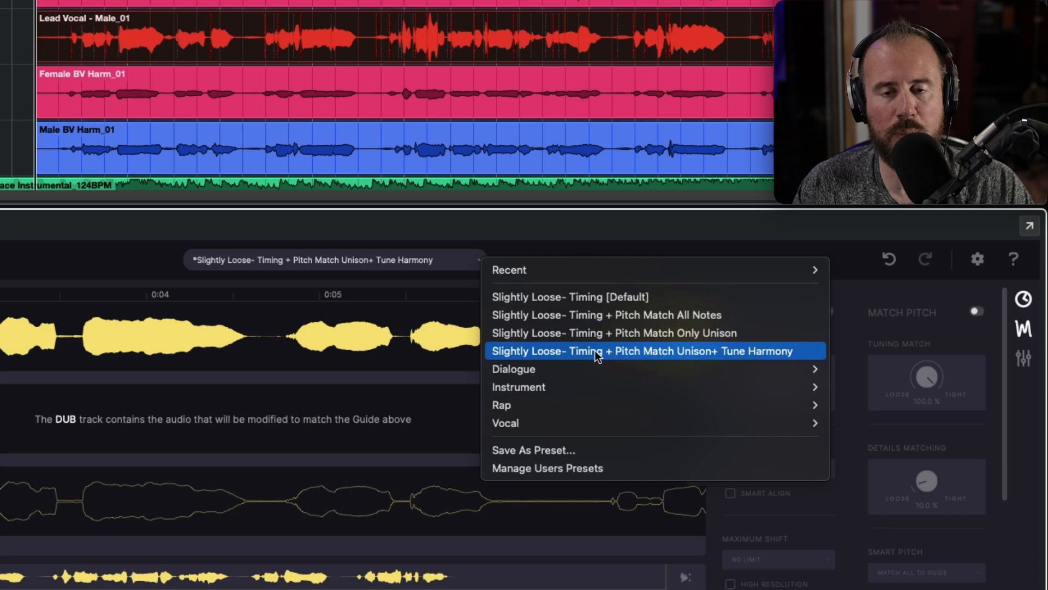
pyautogui.click(641, 351)
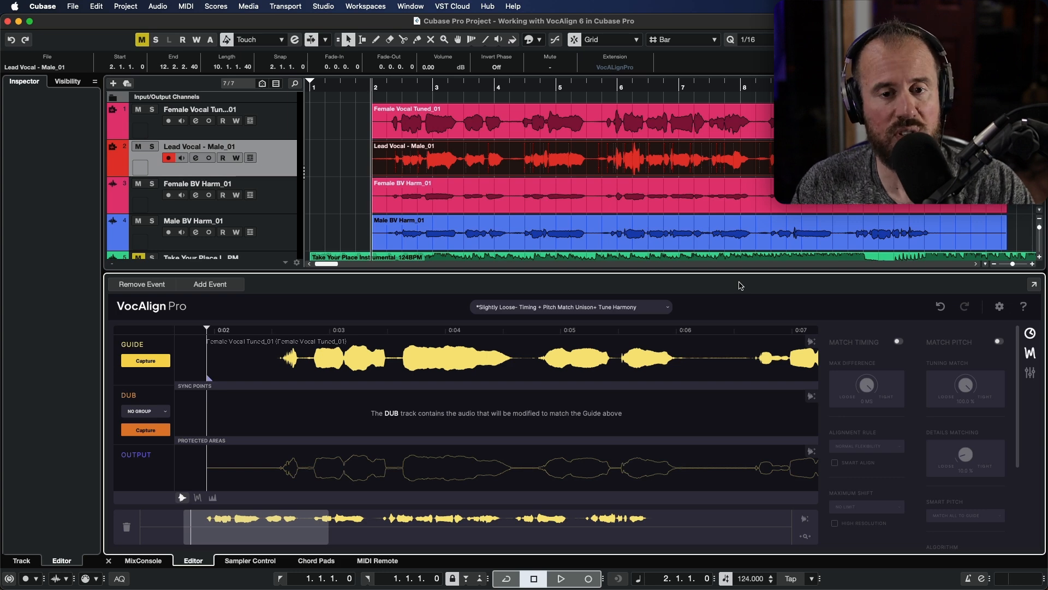
# Step: Capture Lead Vocal - Male_01 as the dub, let the aligned output render, and play it back
pyautogui.click(145, 429)
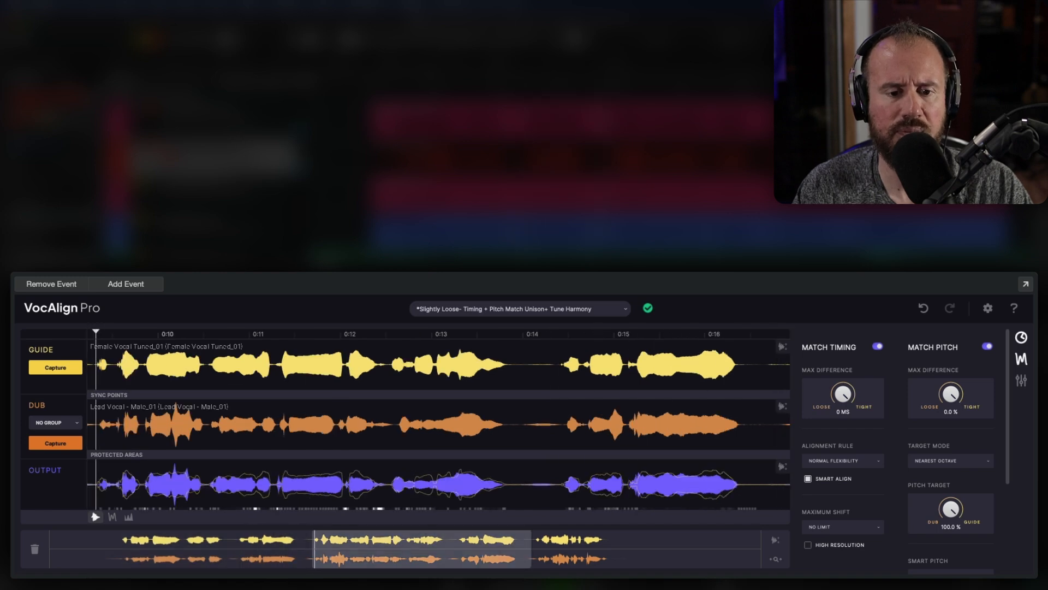
pyautogui.click(278, 334)
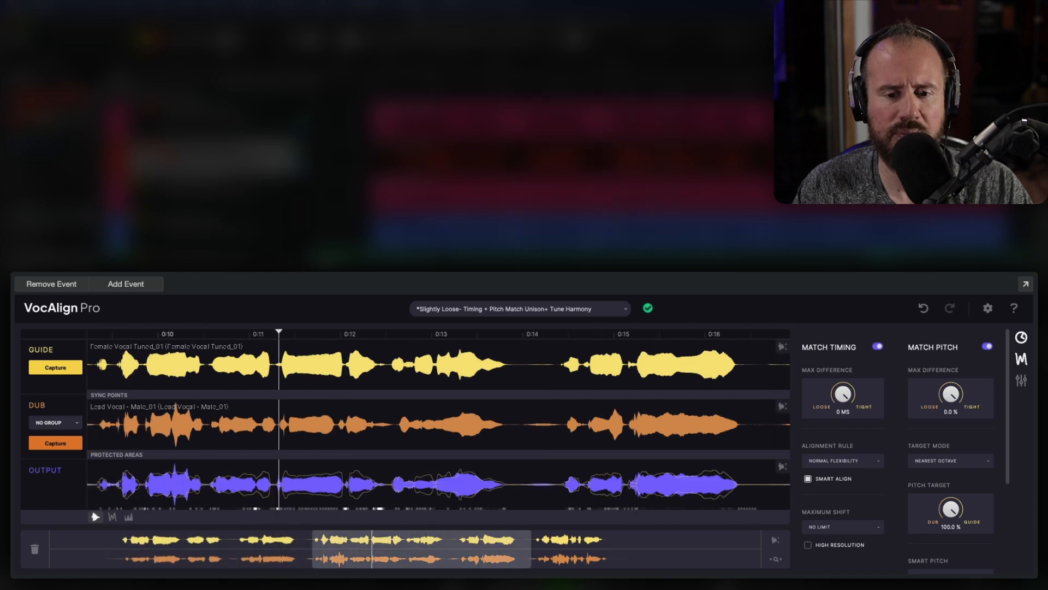
pyautogui.click(460, 334)
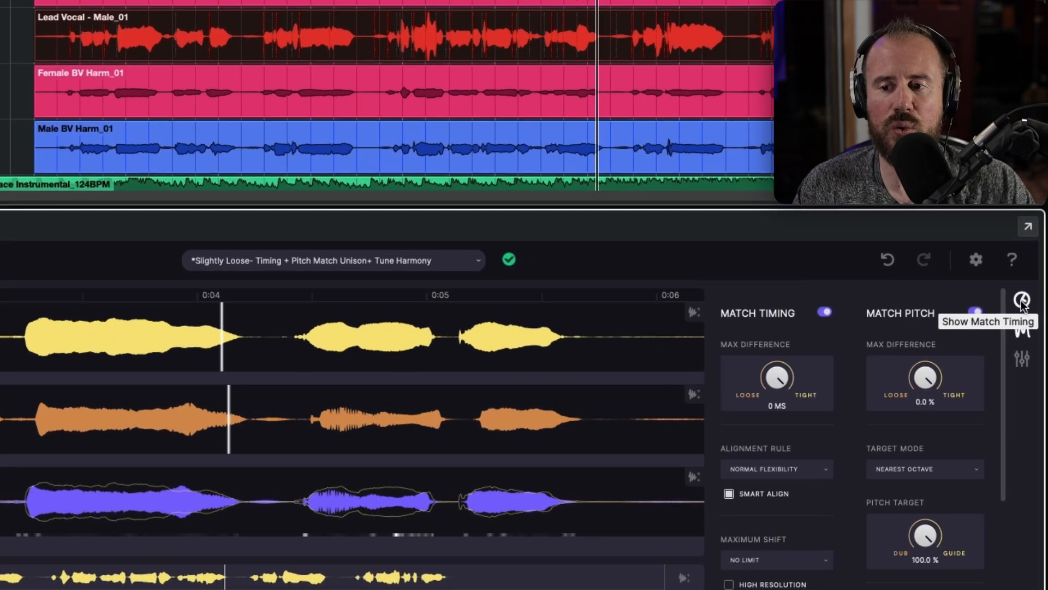
# Step: Hide the Match Pitch panel so only Match Timing shows, and jump back to the song start
pyautogui.click(1022, 299)
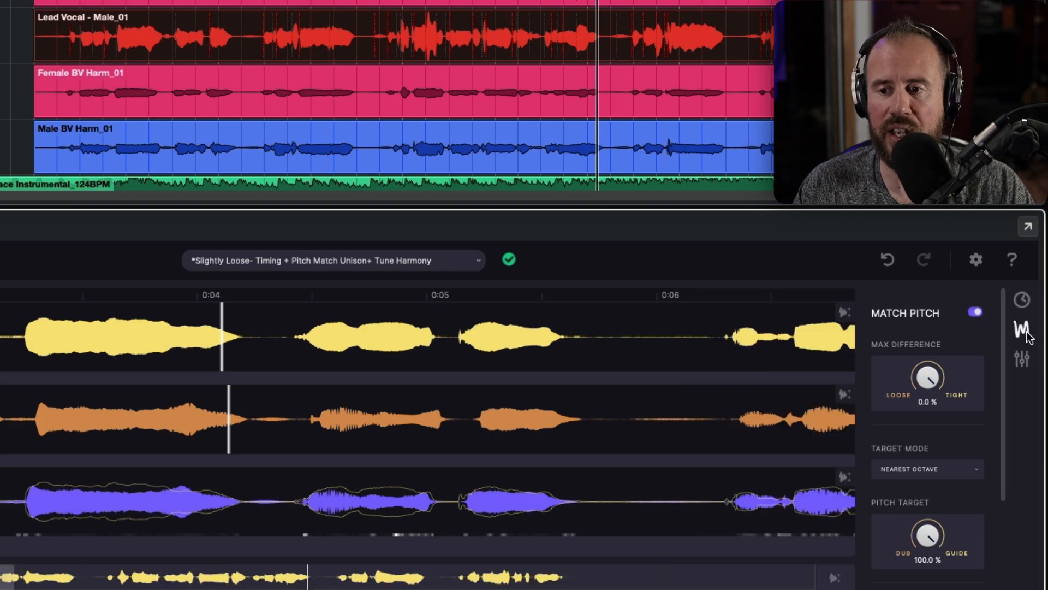
pyautogui.click(1022, 299)
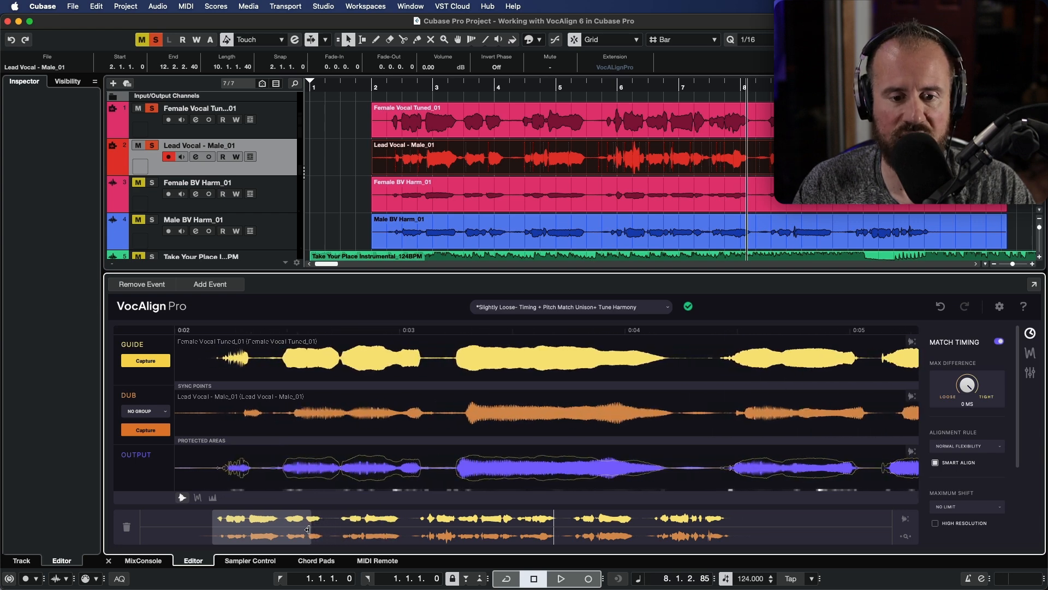
pyautogui.click(999, 341)
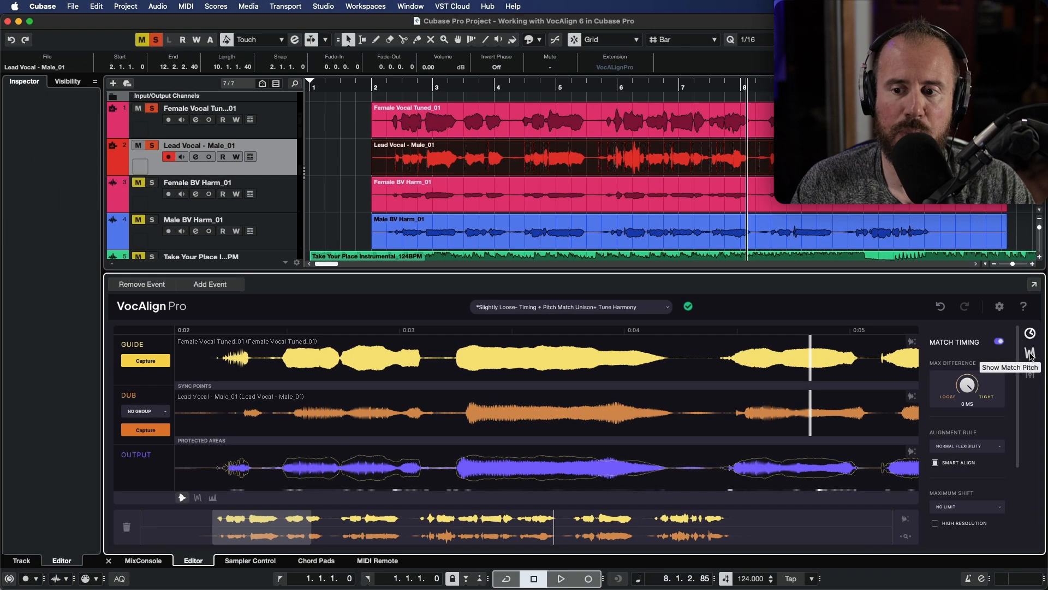
# Step: Display guide and output as pitch curves and flip Match Pitch off and on twice to compare
pyautogui.click(1029, 353)
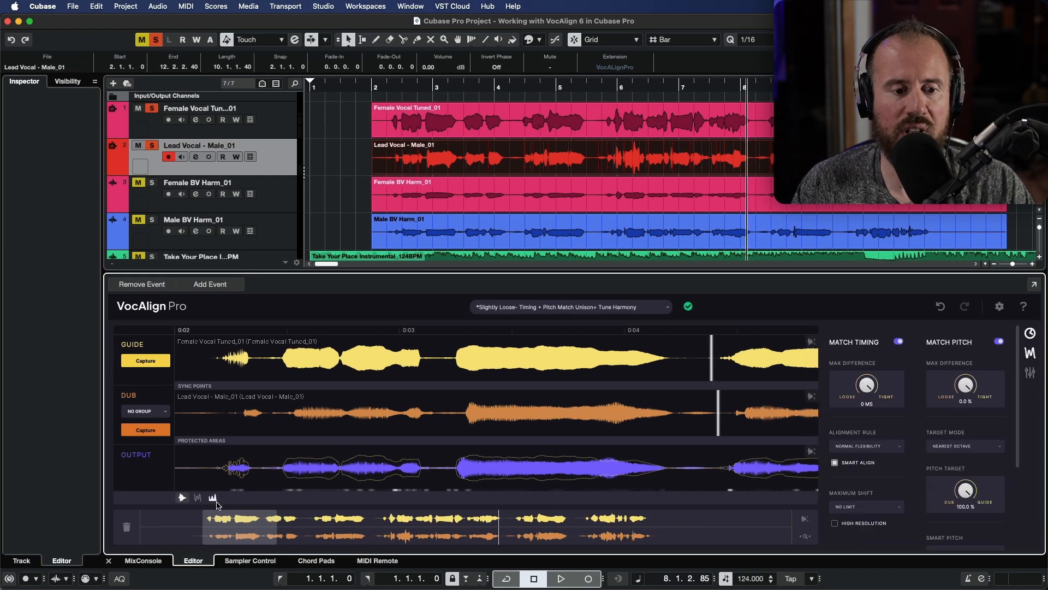
pyautogui.moveTo(198, 498)
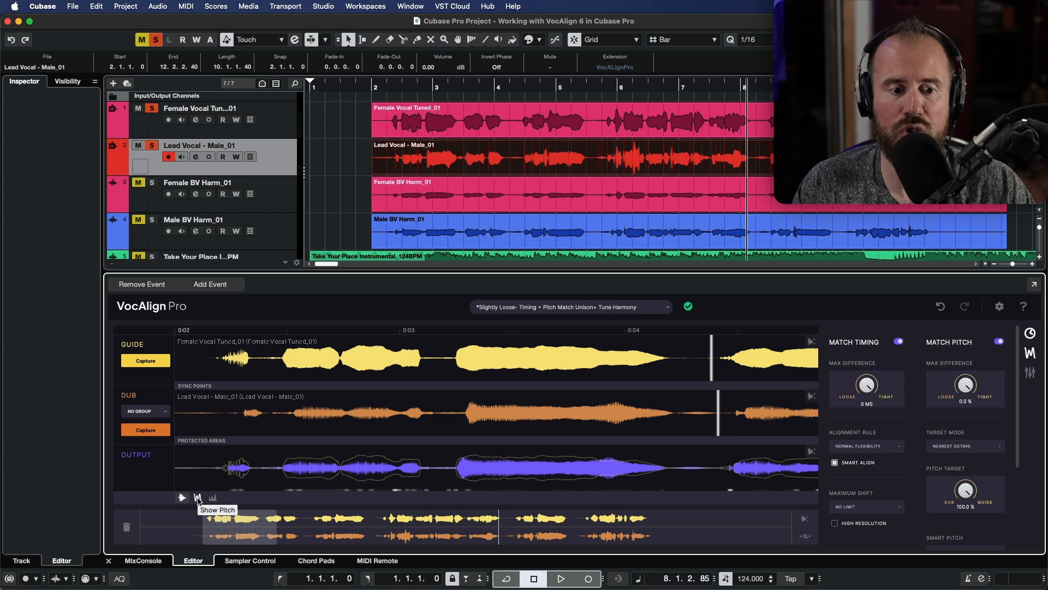
pyautogui.click(197, 498)
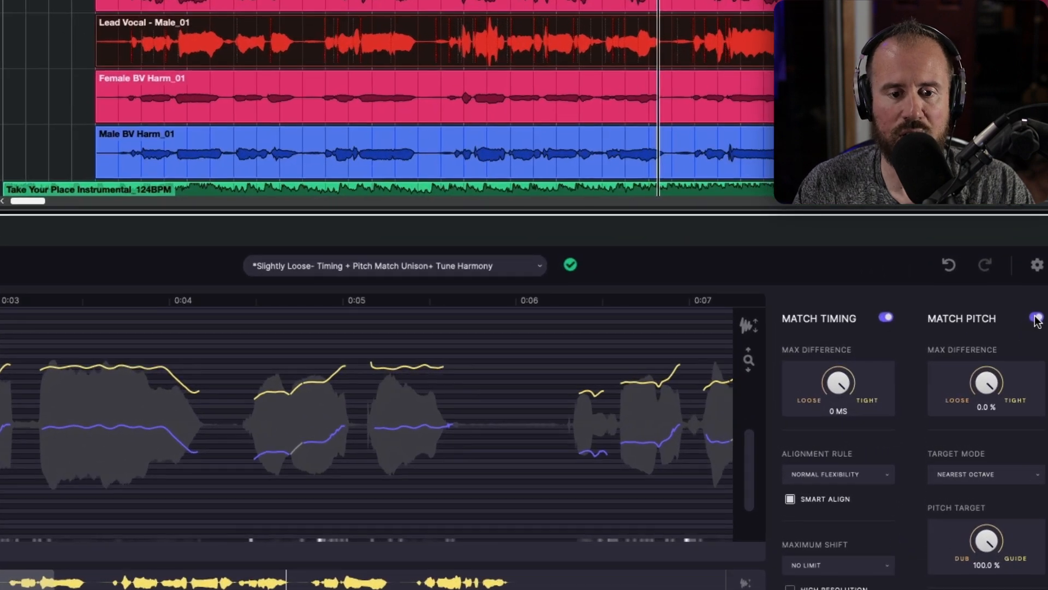
pyautogui.click(1035, 317)
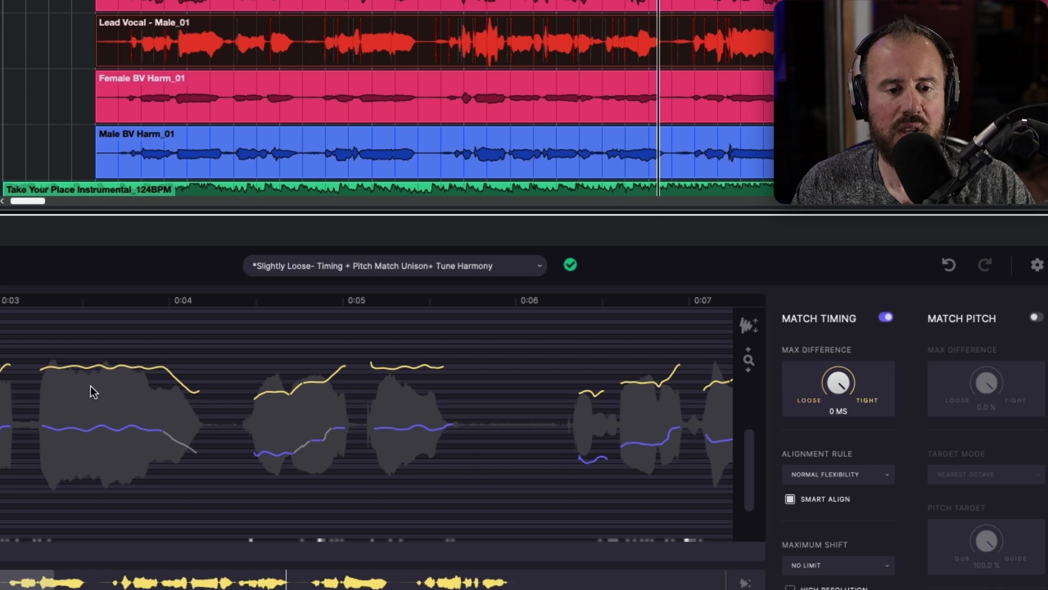
pyautogui.moveTo(201, 394)
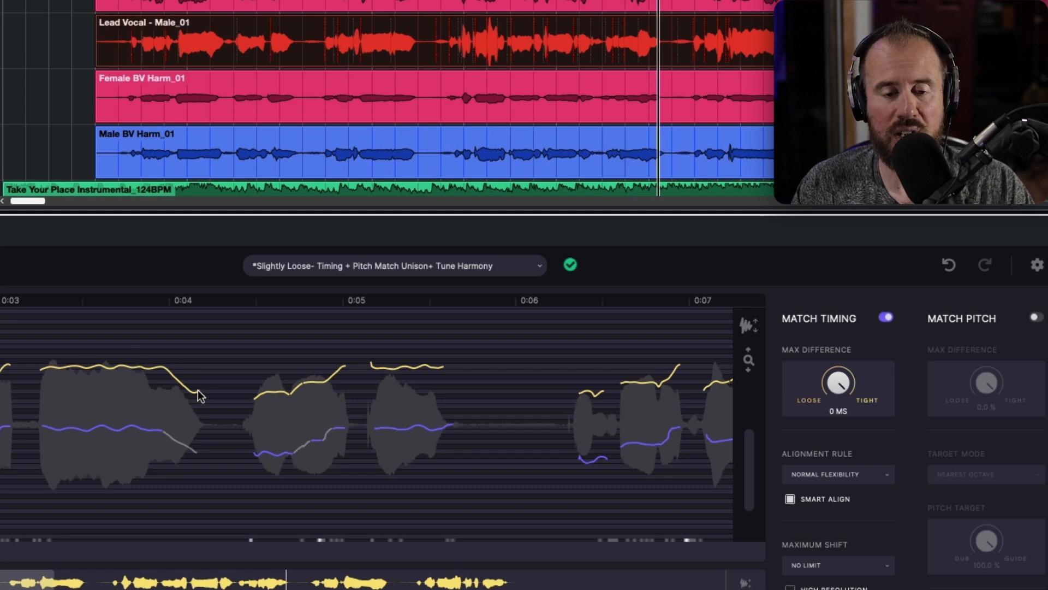
pyautogui.click(1035, 316)
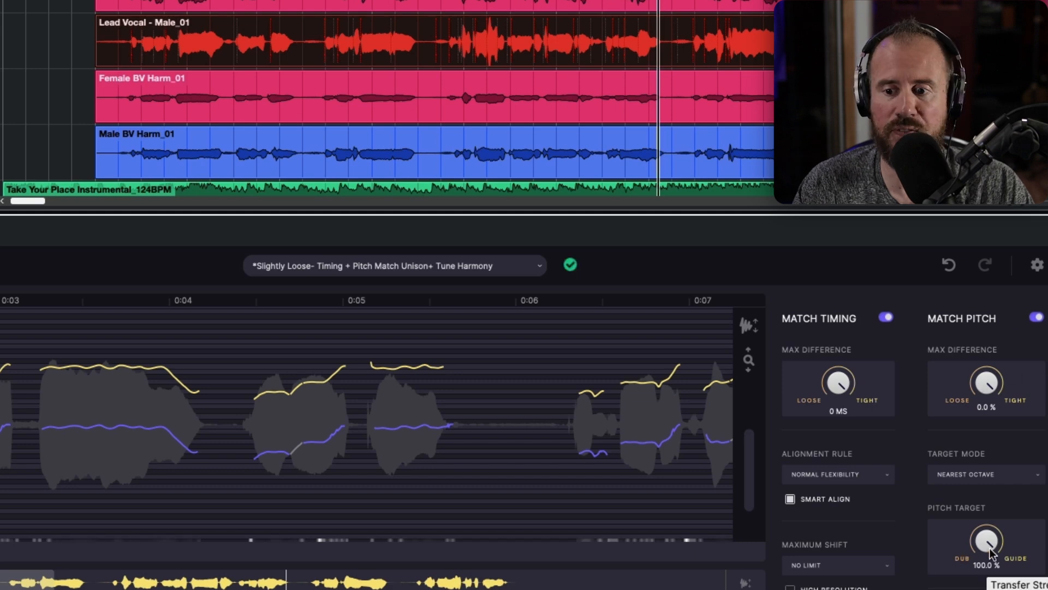
pyautogui.moveTo(179, 343)
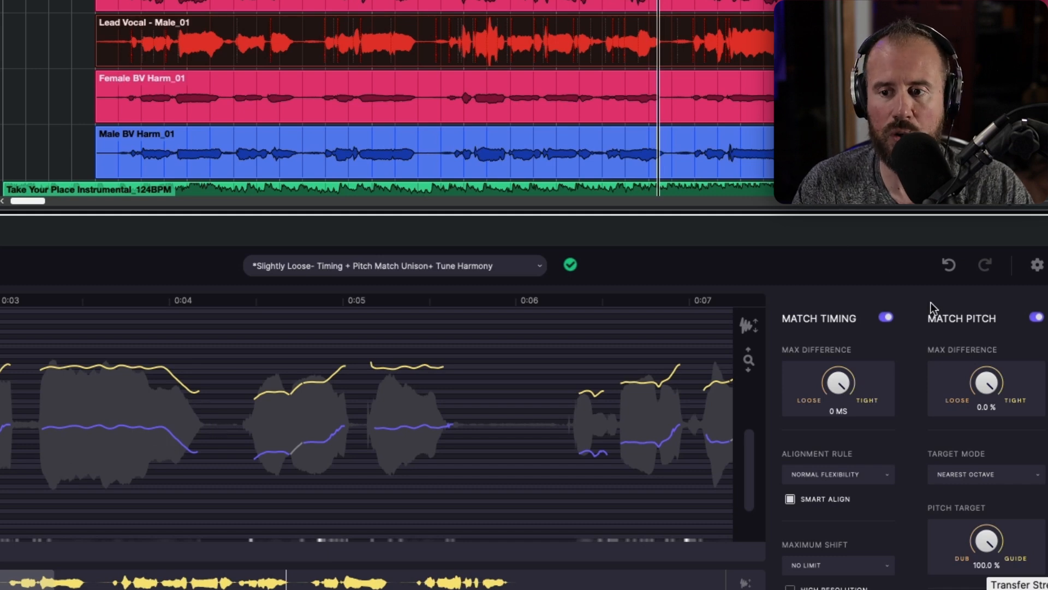
pyautogui.click(1035, 317)
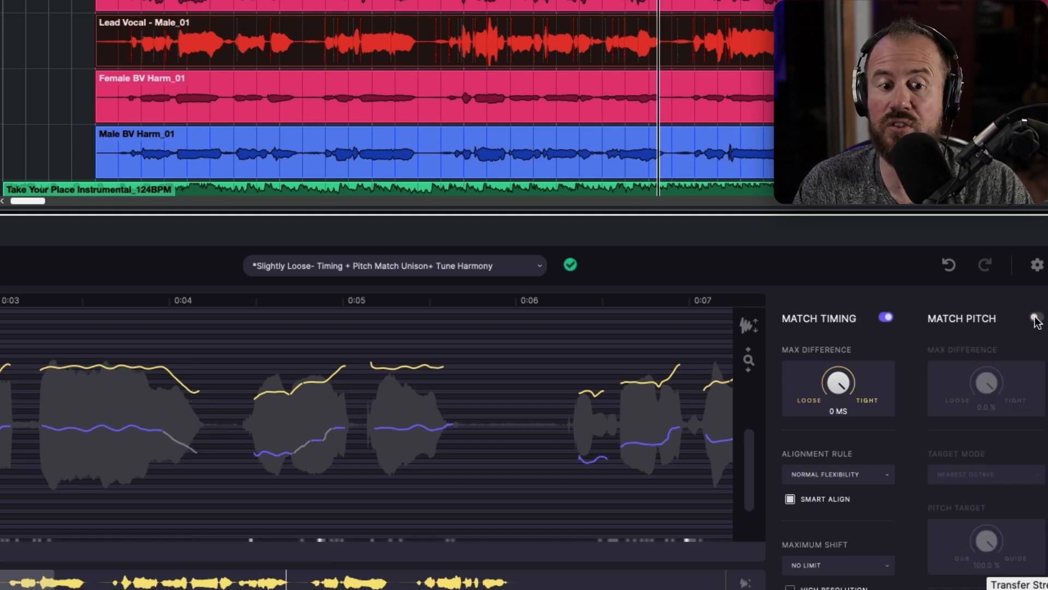
pyautogui.click(1035, 318)
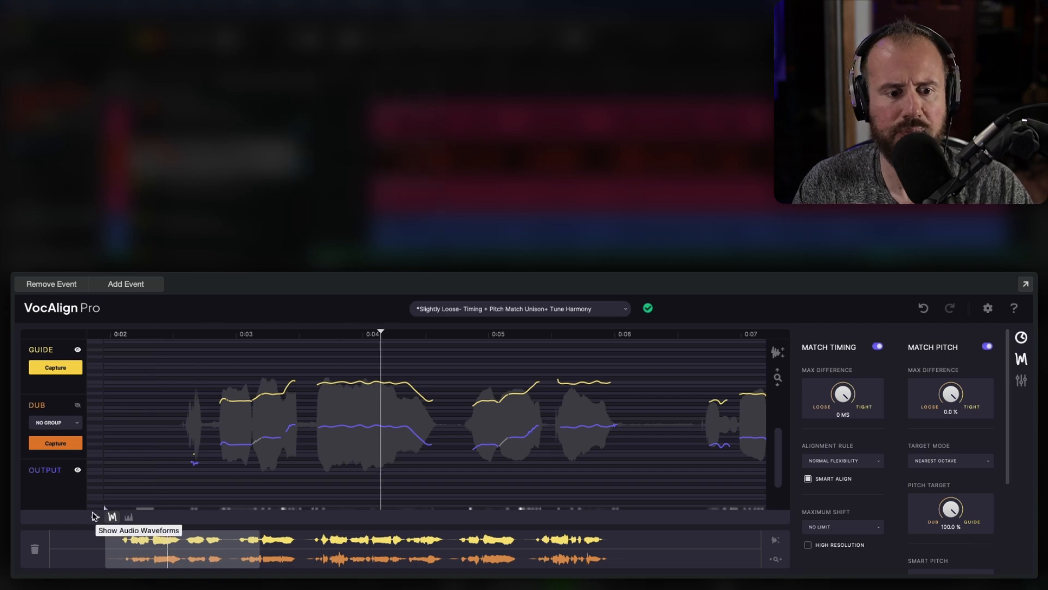
# Step: Switch the display back to audio waveforms and move the view to the 0:07–0:11 region
pyautogui.click(112, 517)
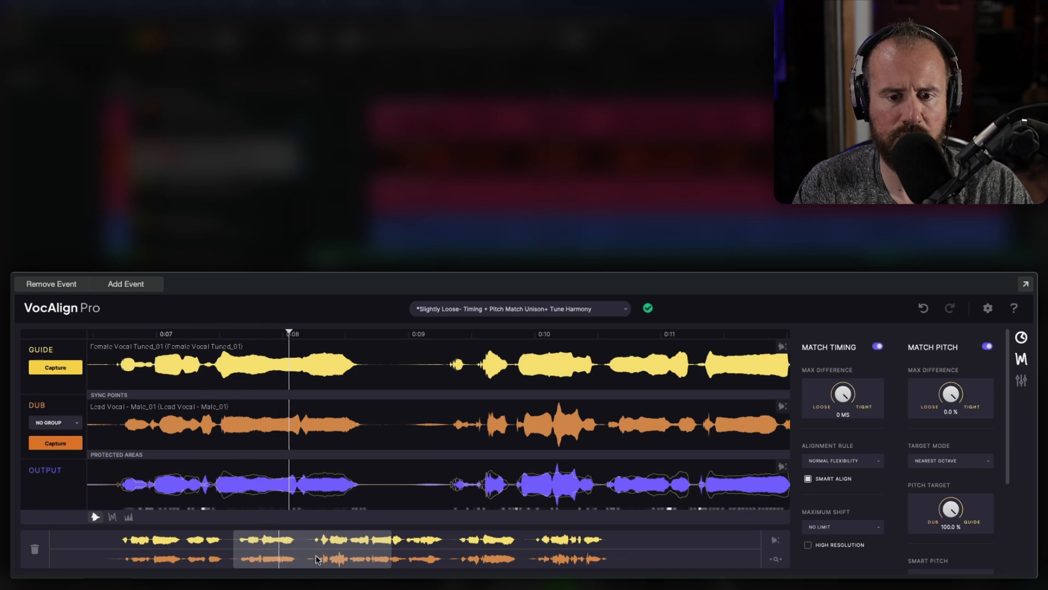
pyautogui.click(541, 334)
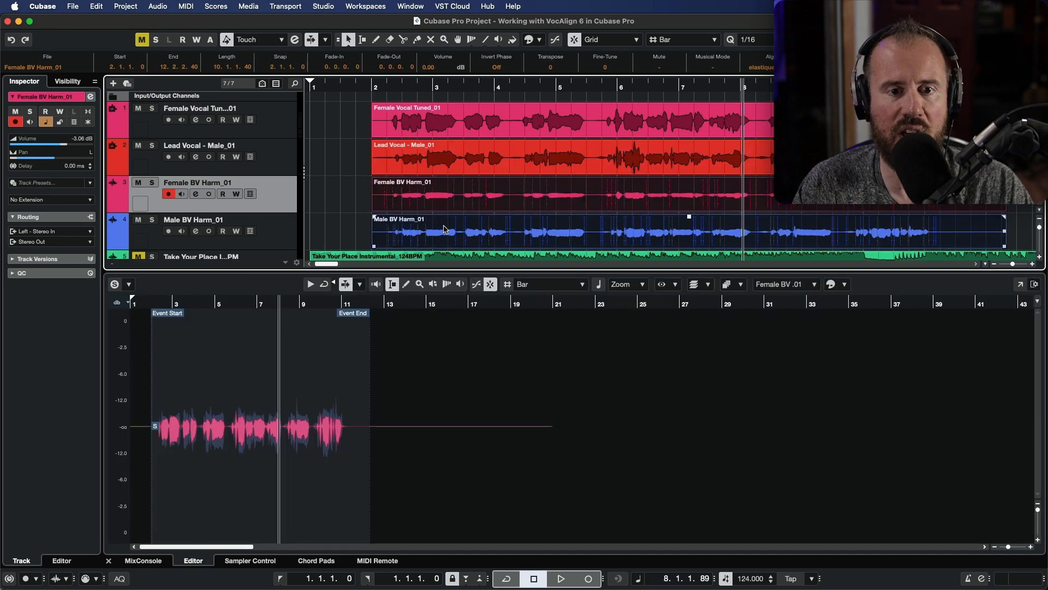
# Step: Assign VocALignPro as the extension on the female harmony track, then on the male harmony track
pyautogui.click(186, 6)
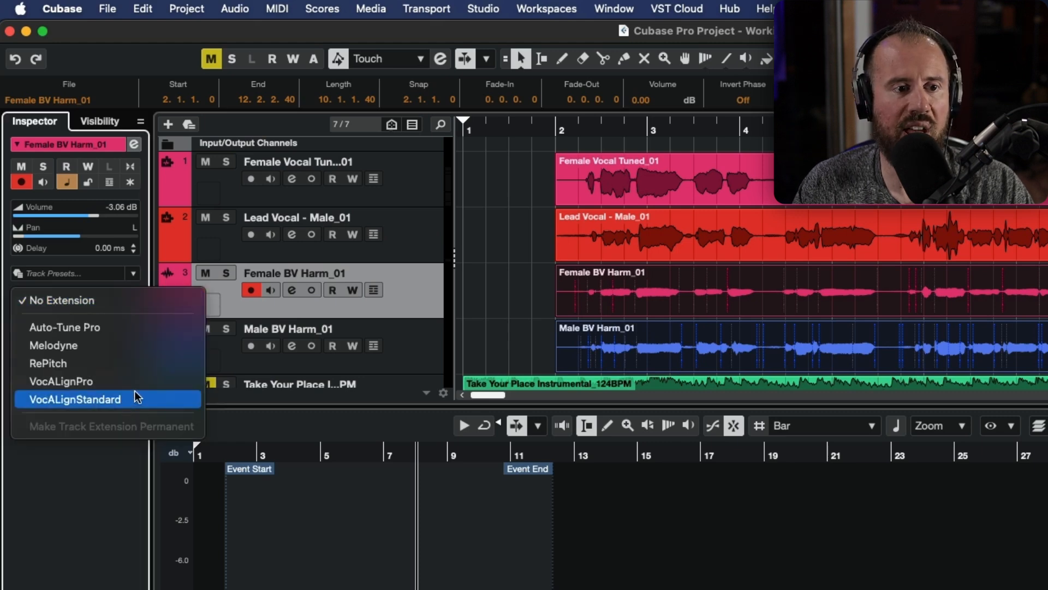
pyautogui.click(60, 382)
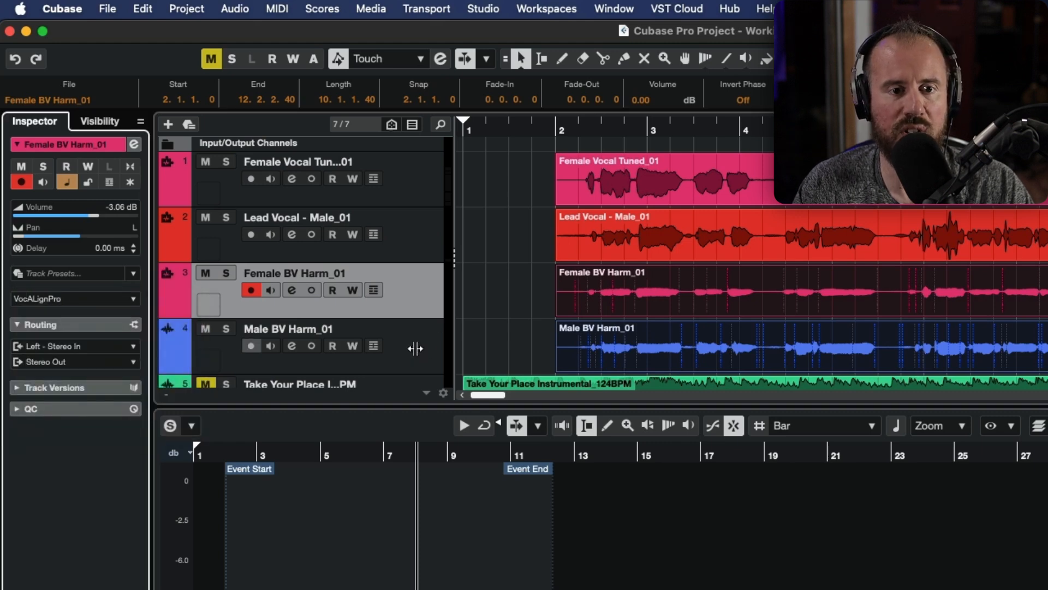
pyautogui.click(132, 273)
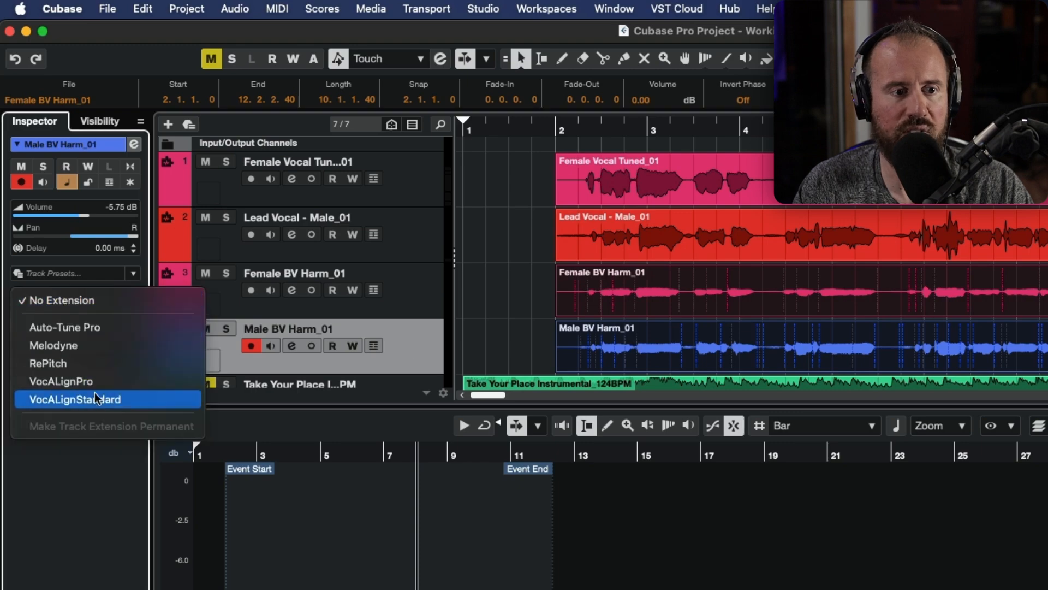
pyautogui.click(60, 382)
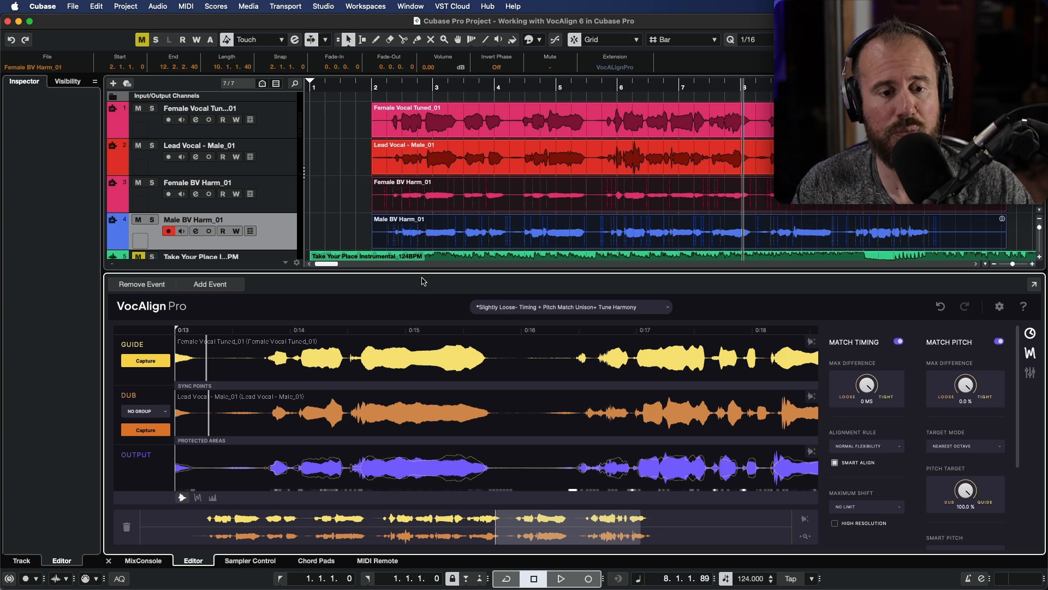
pyautogui.moveTo(367, 208)
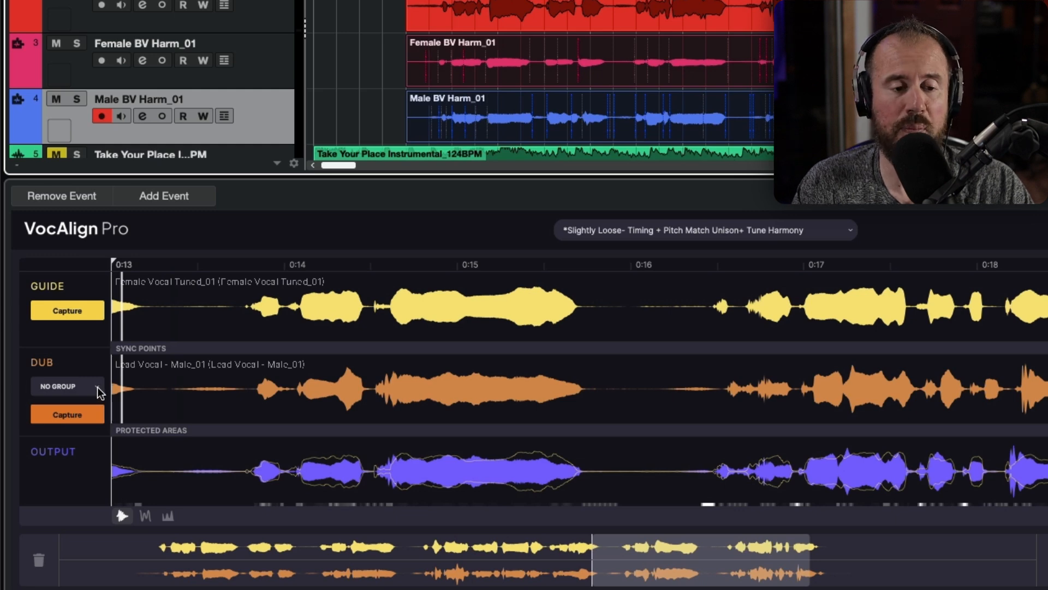
# Step: Set Dub to 'New Group for next capture' and capture the harmony vocals into group 1
pyautogui.click(59, 387)
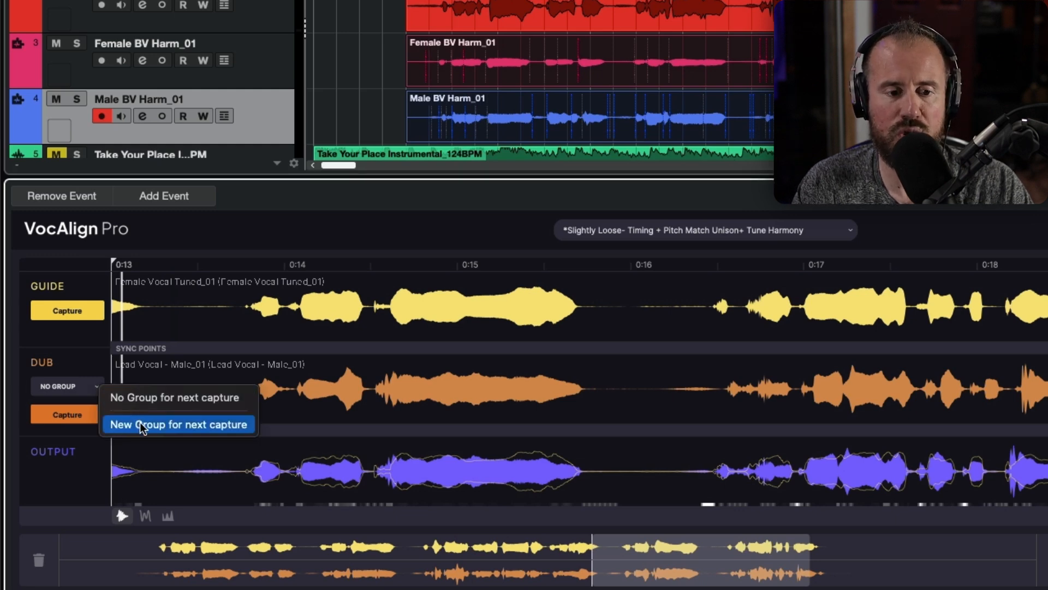
pyautogui.click(178, 424)
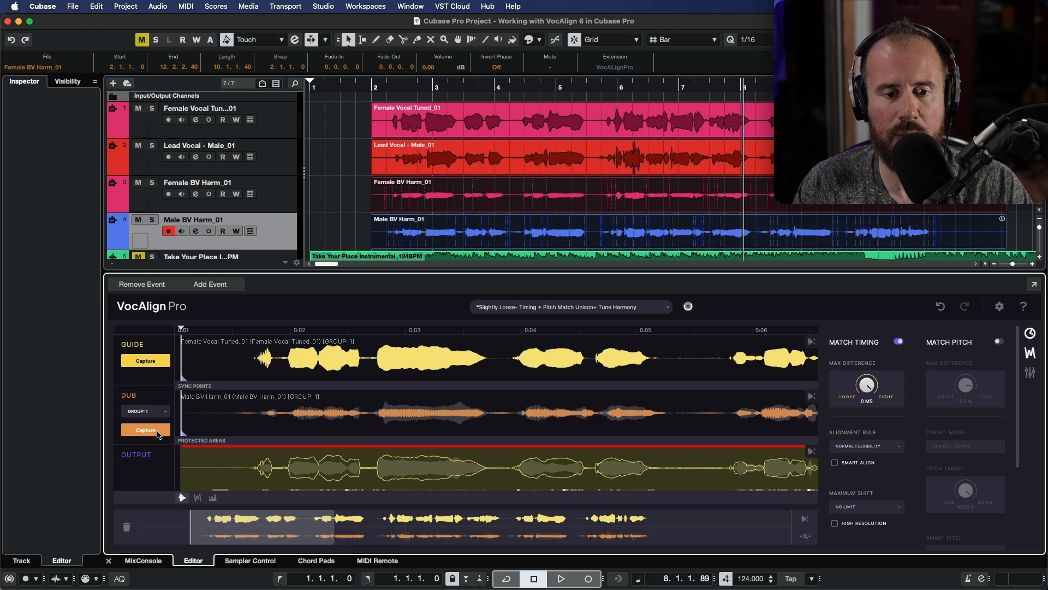
pyautogui.click(145, 429)
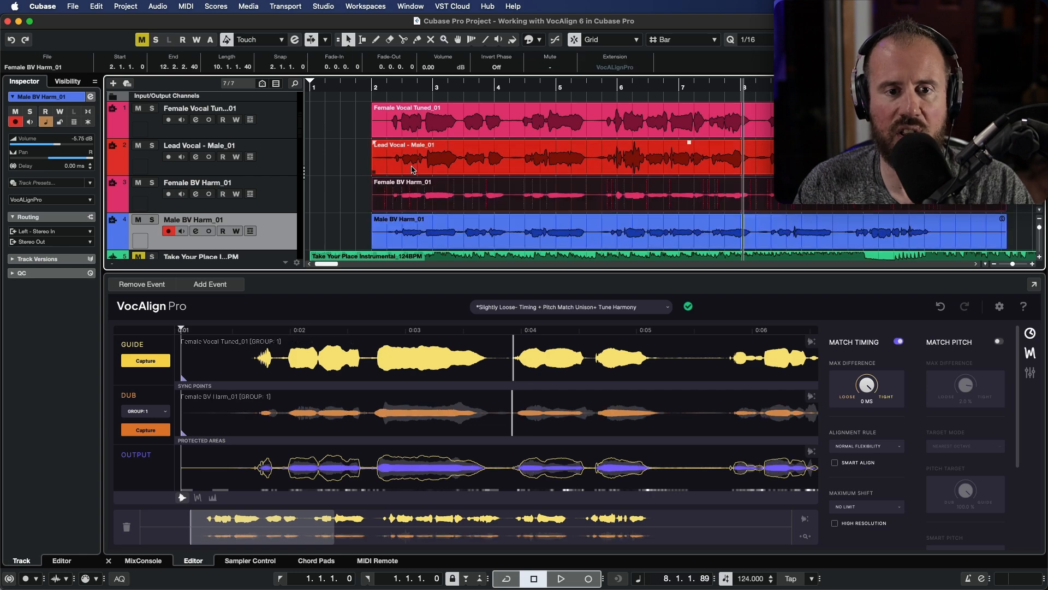
pyautogui.click(997, 341)
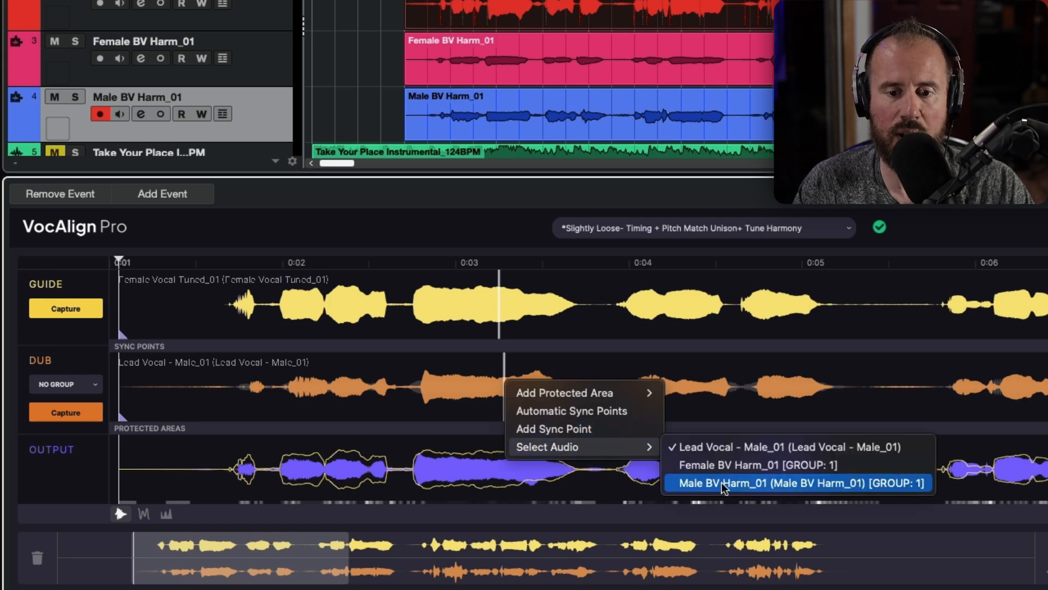
# Step: Use Select Audio to switch the editor between the male and female harmony captures
pyautogui.click(799, 482)
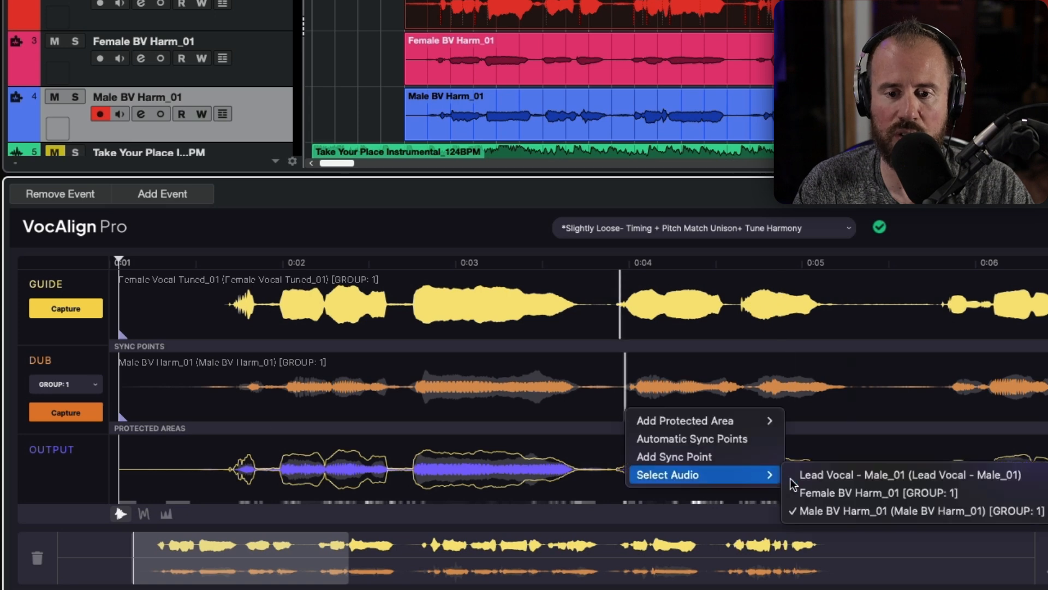
pyautogui.click(850, 493)
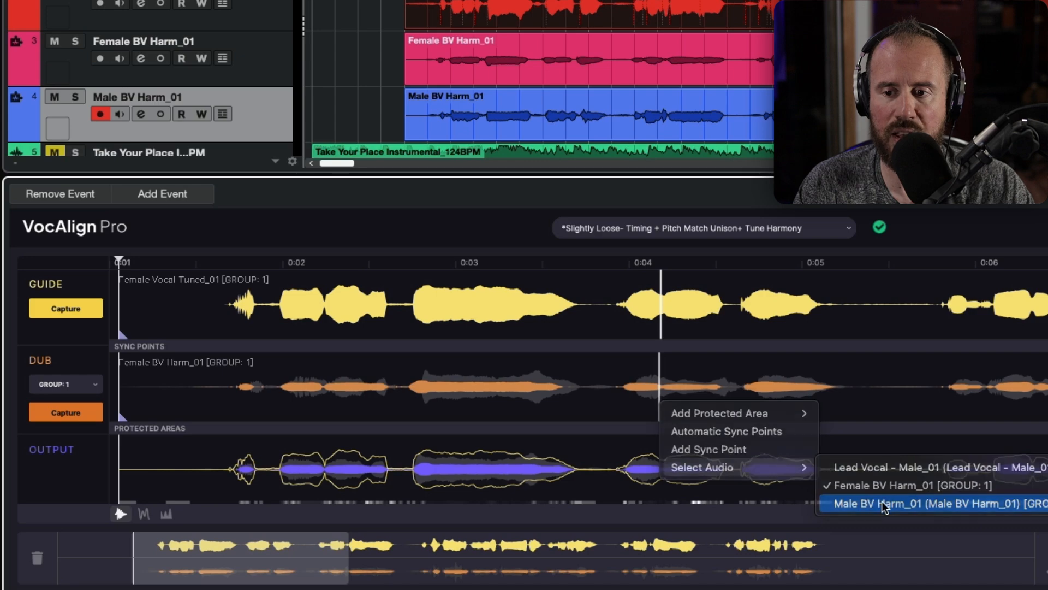
pyautogui.click(929, 503)
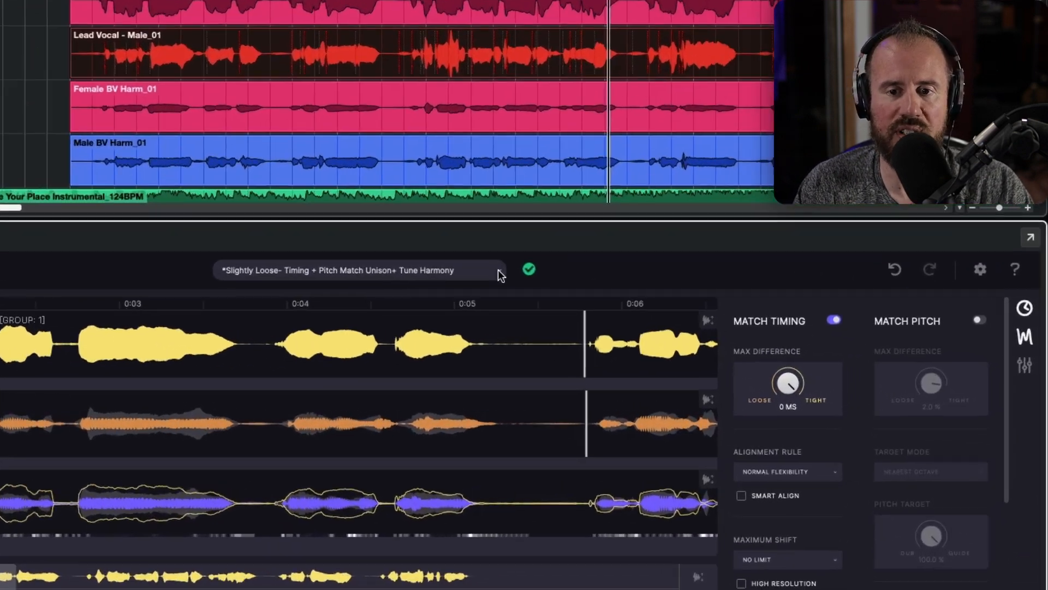
# Step: Load the 'Slightly Loose- Timing + Pitch Match Unison+ Tune Harmony' preset for the harmony group
pyautogui.click(361, 270)
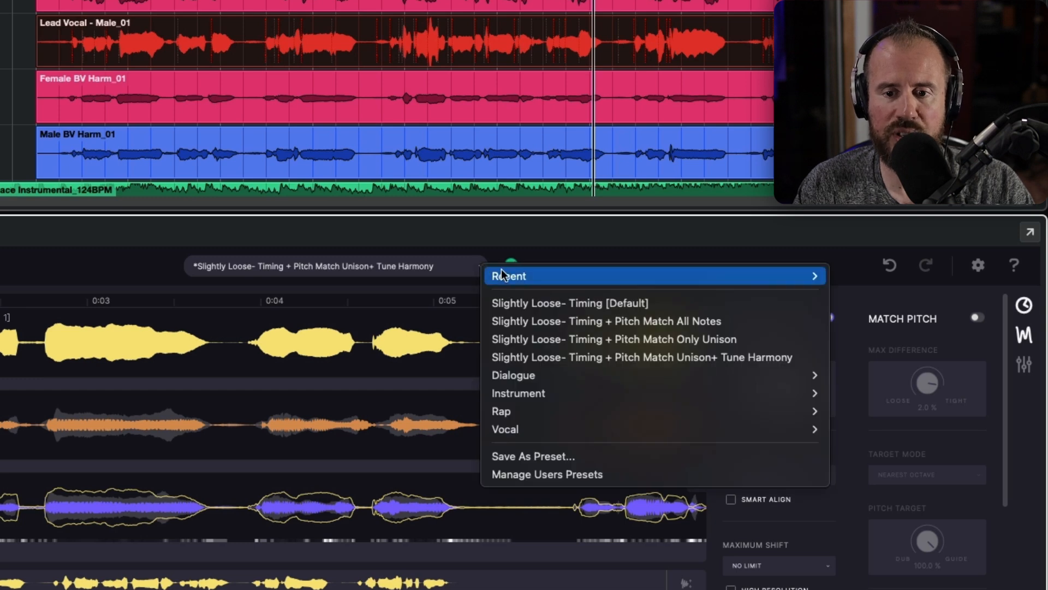
pyautogui.moveTo(589, 357)
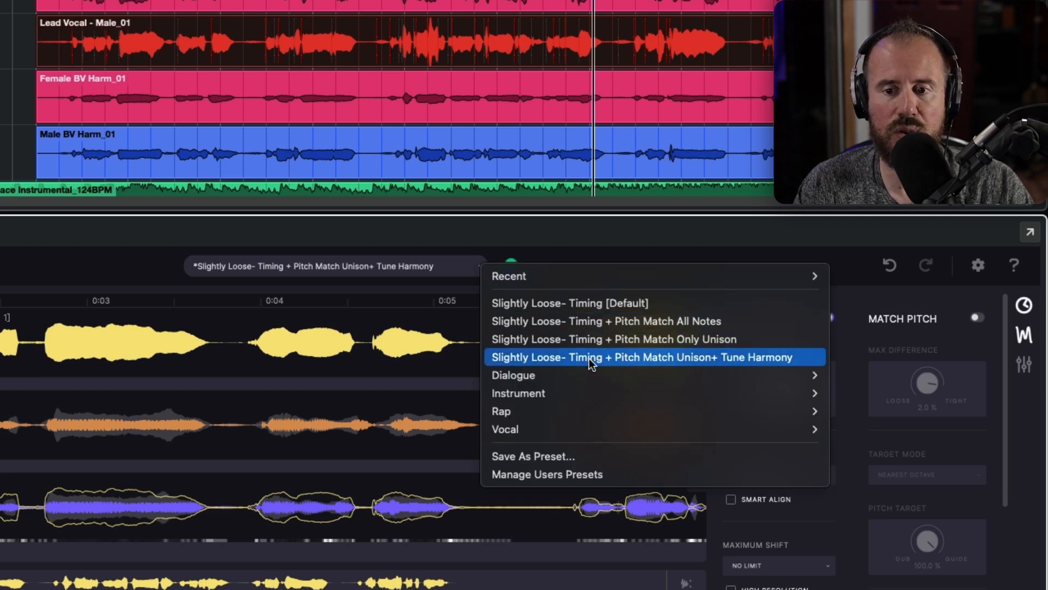
pyautogui.moveTo(705, 365)
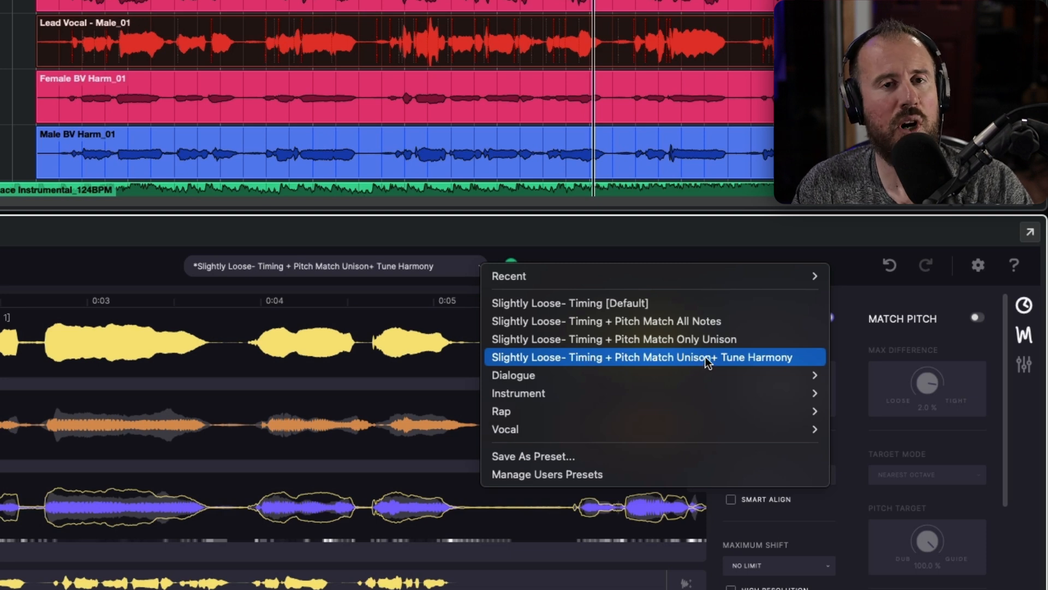
pyautogui.click(641, 356)
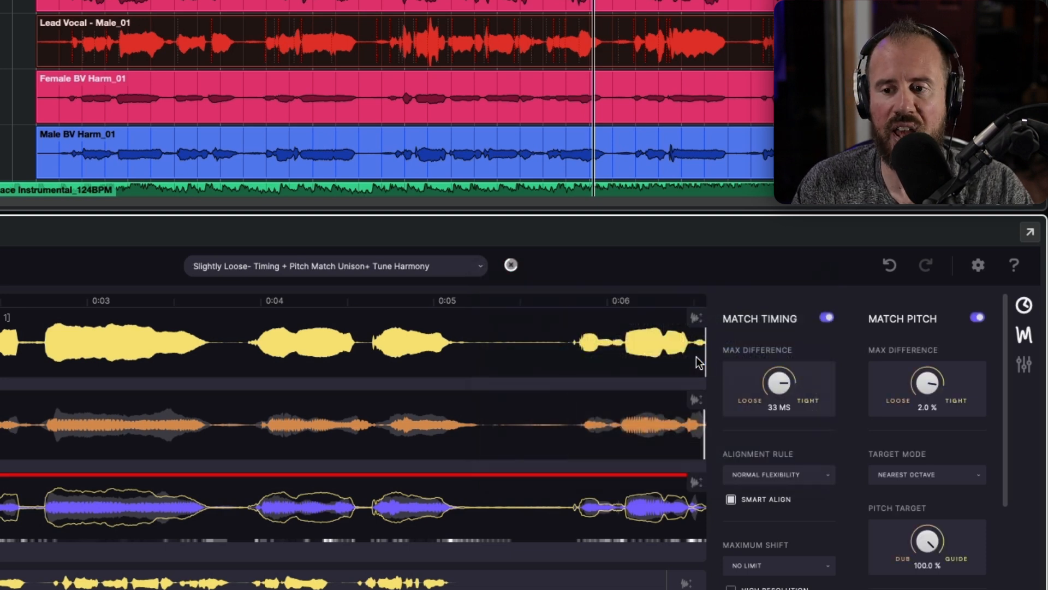
pyautogui.click(510, 265)
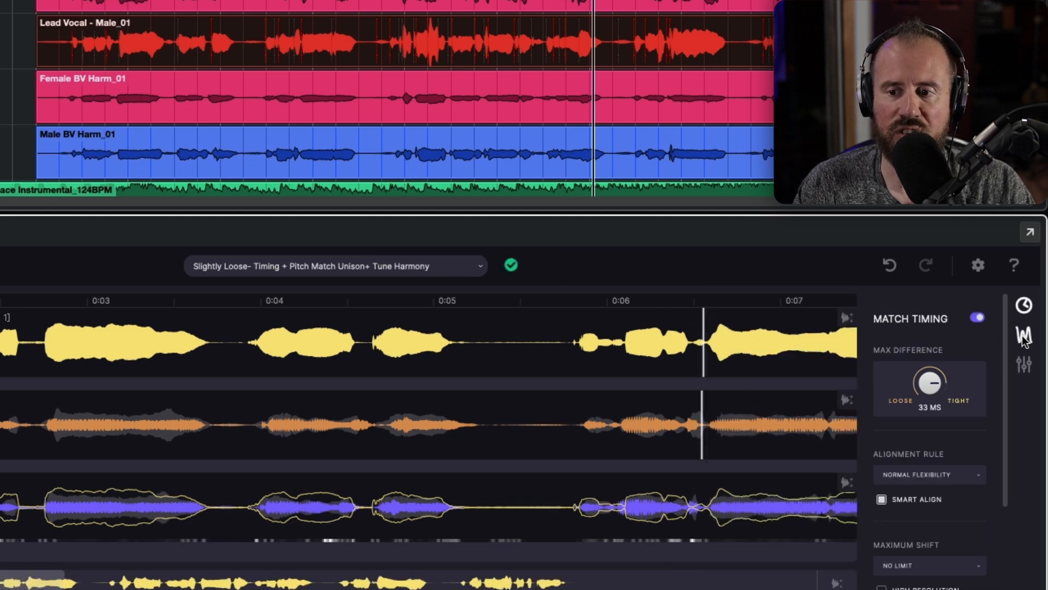
# Step: Set Smart Pitch to 'Match Unison & Tune Non-Unison' in the pitch-match settings
pyautogui.click(1023, 334)
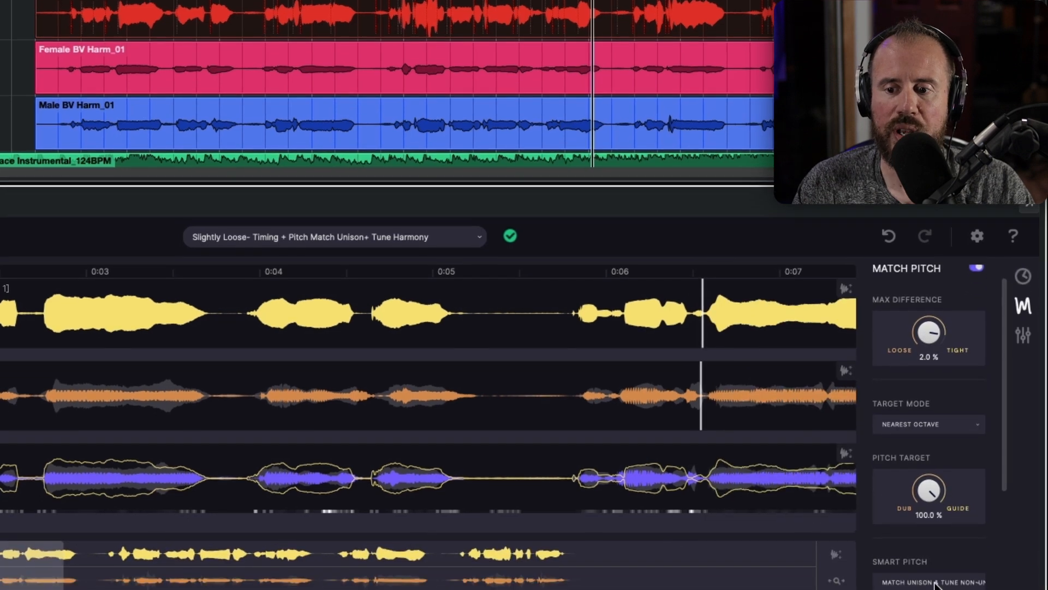
pyautogui.click(930, 580)
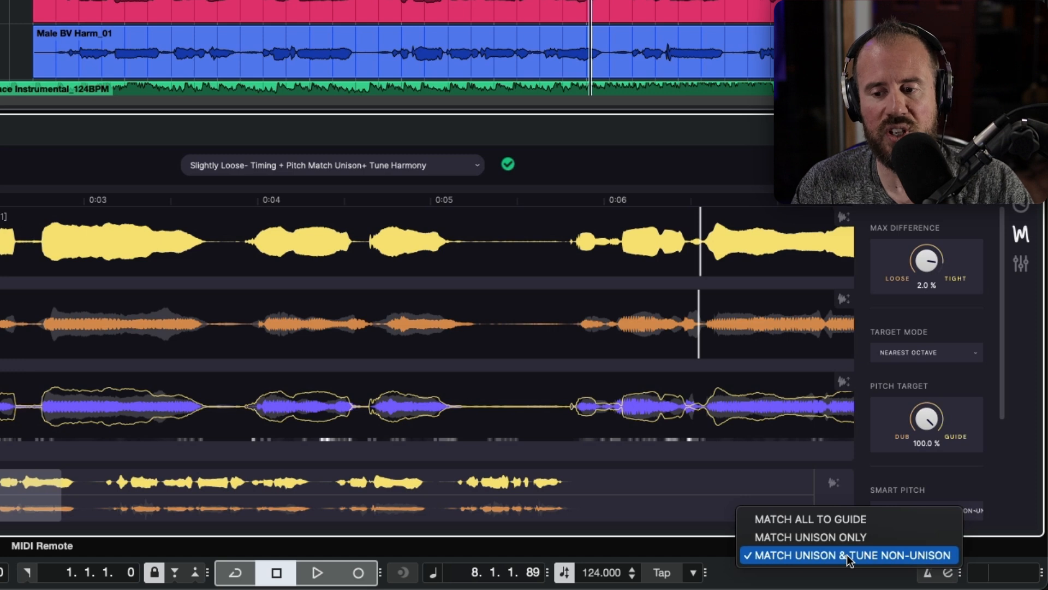
pyautogui.click(846, 555)
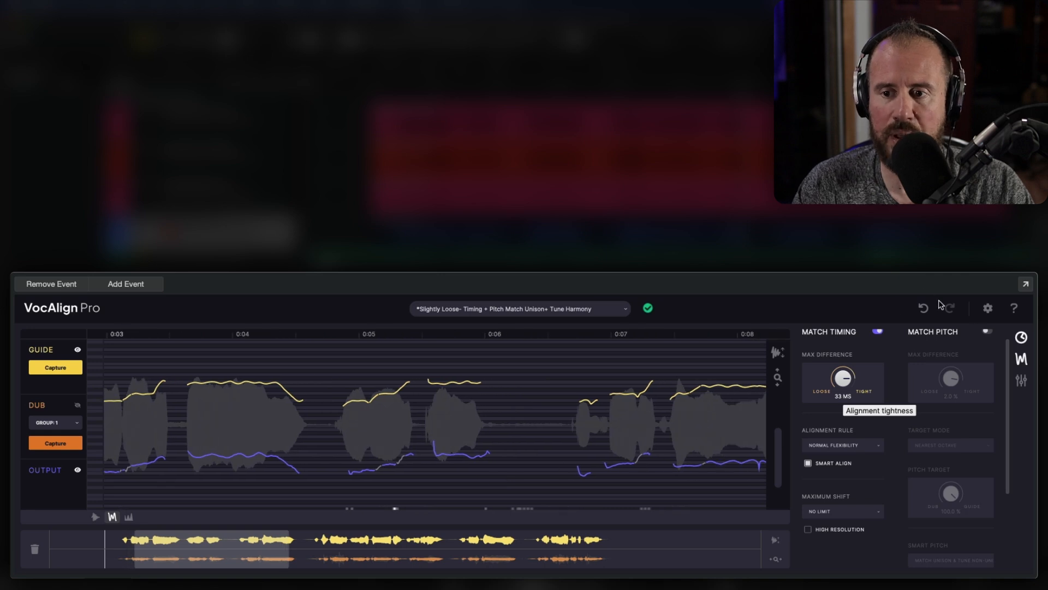
pyautogui.click(987, 332)
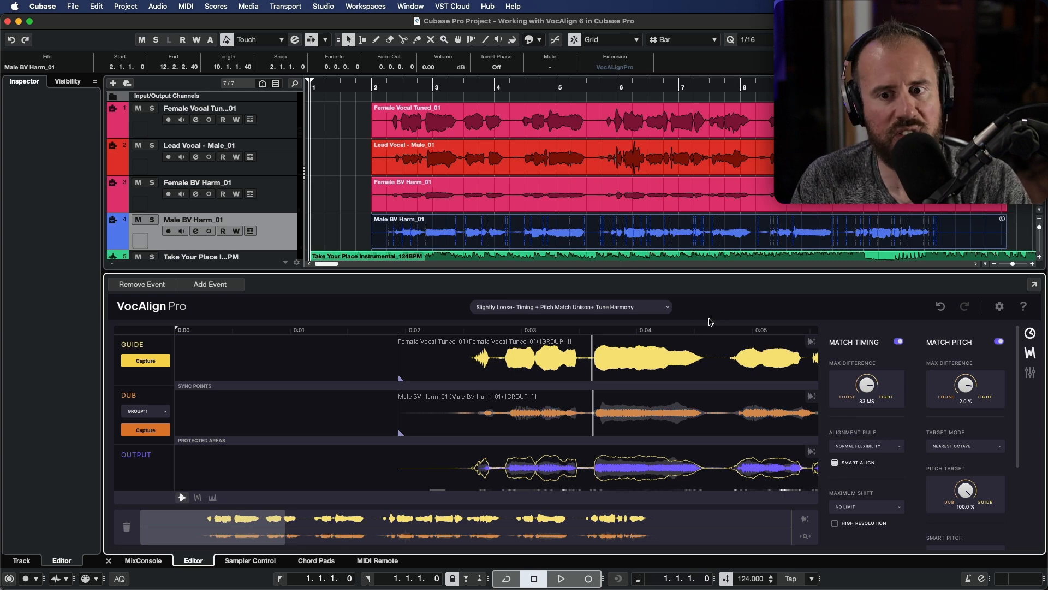
pyautogui.moveTo(721, 320)
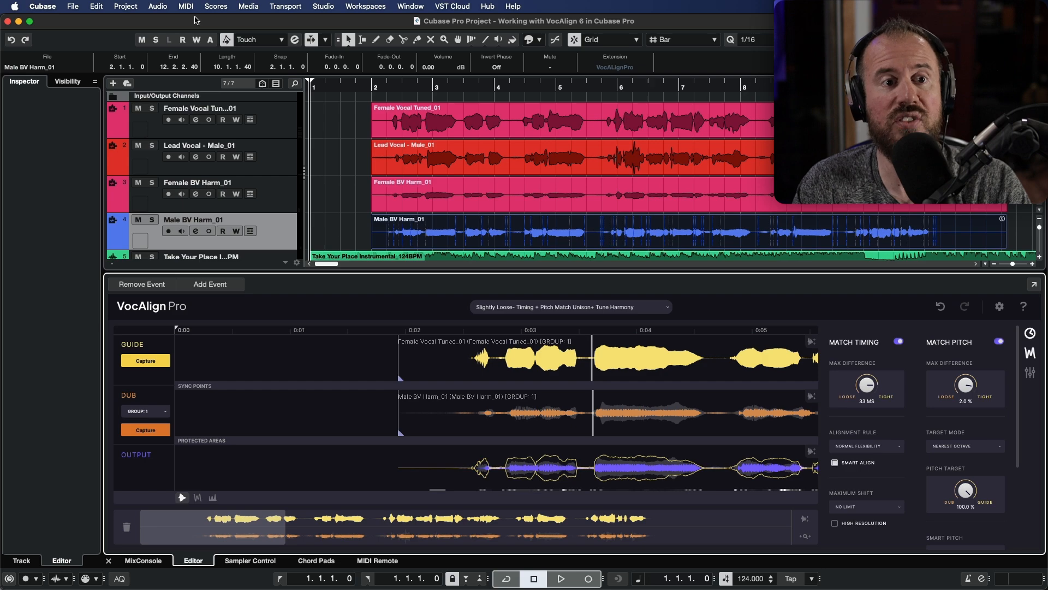
# Step: Apply Audio > Extensions > Make Extension Permanent to the male harmony, female harmony and lead vocal events
pyautogui.click(157, 6)
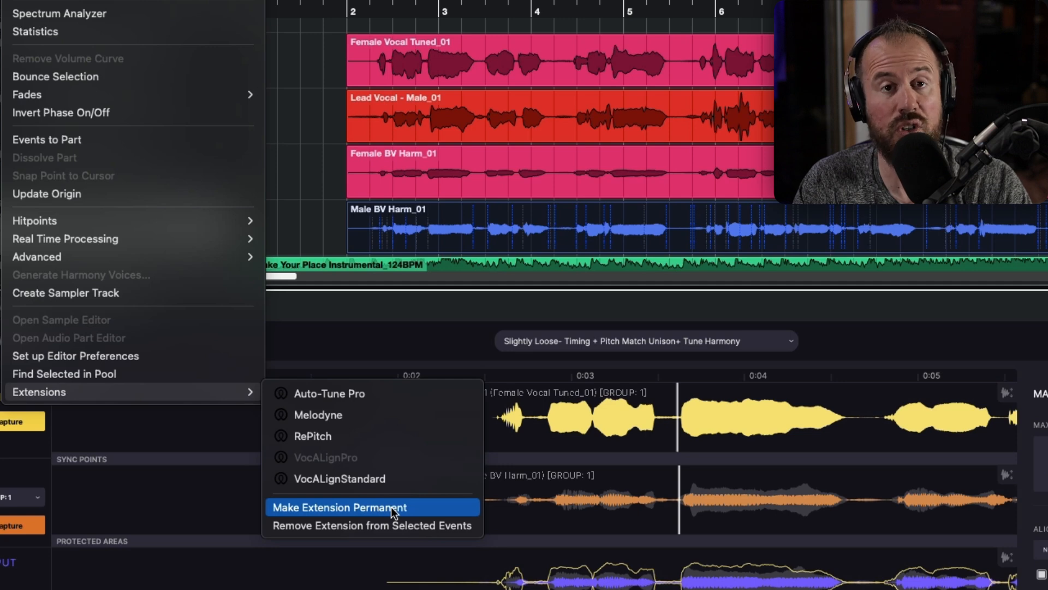
pyautogui.click(341, 507)
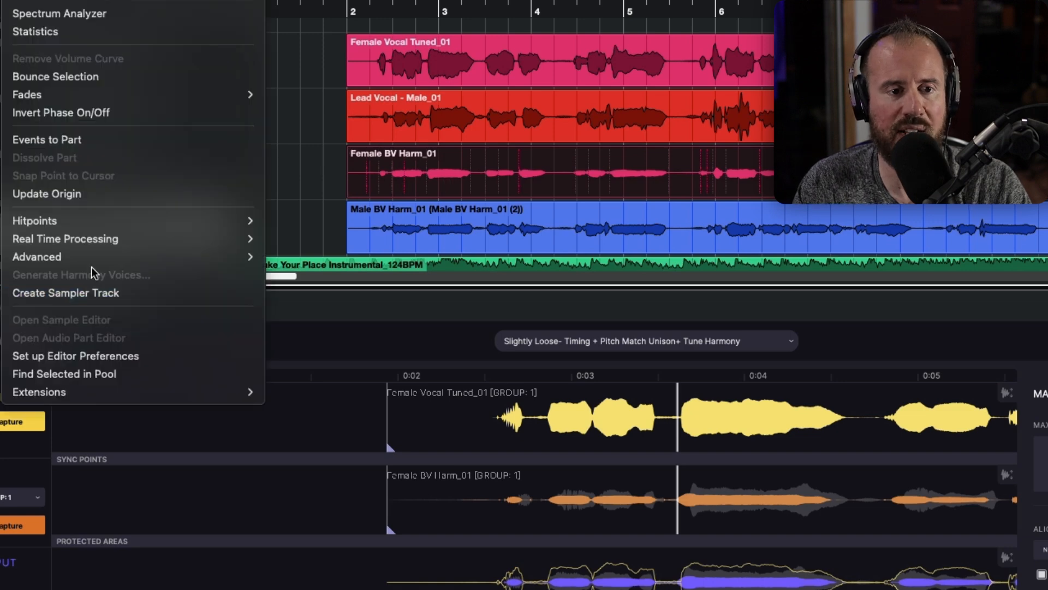
pyautogui.click(39, 392)
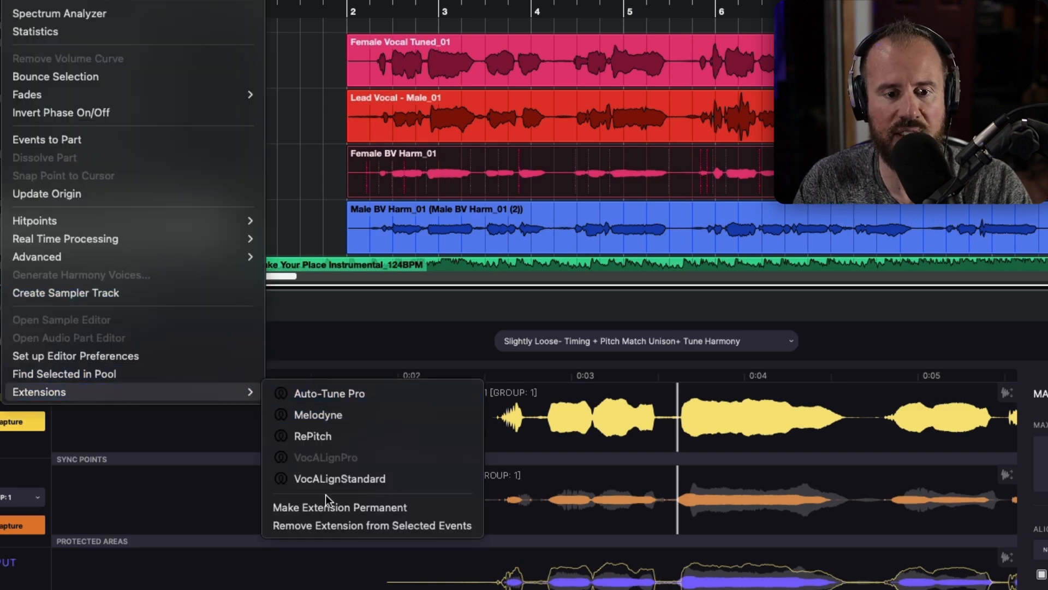
pyautogui.click(339, 478)
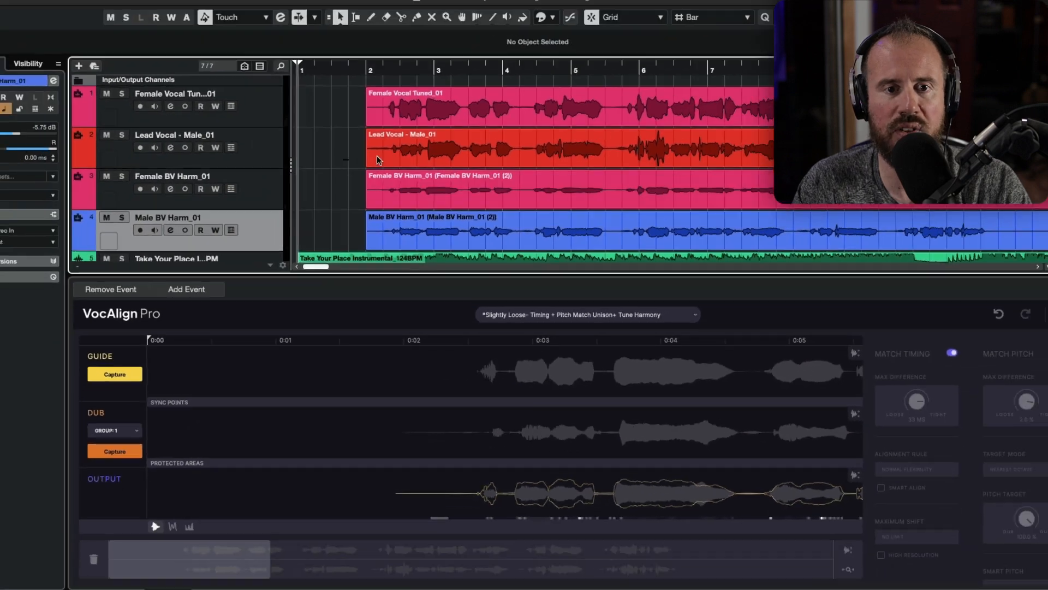
pyautogui.click(157, 7)
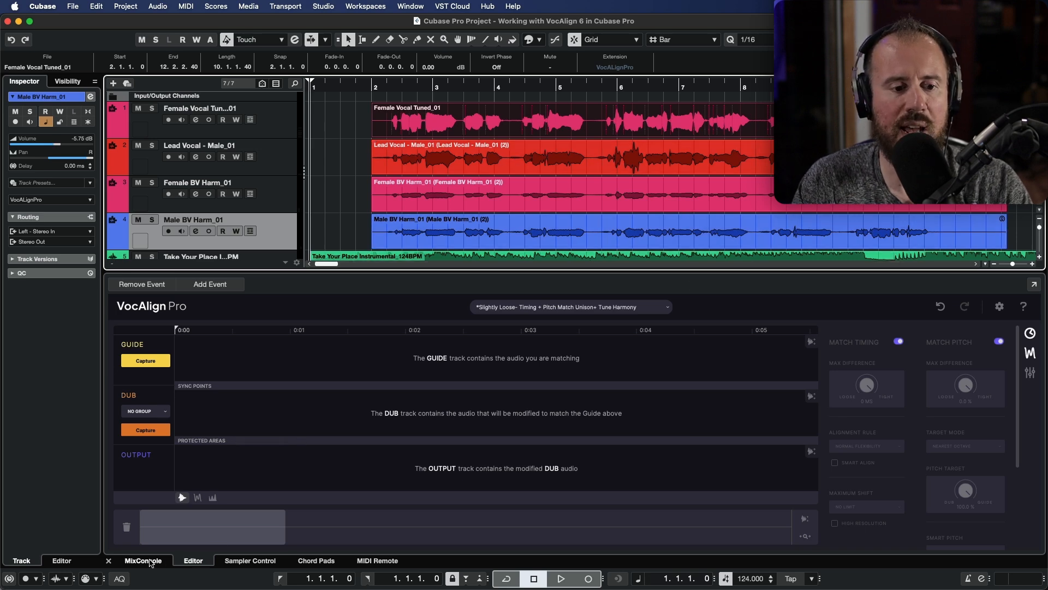
# Step: Bring up the MixConsole and start playback of the finished mix with all aligned vocals
pyautogui.click(142, 561)
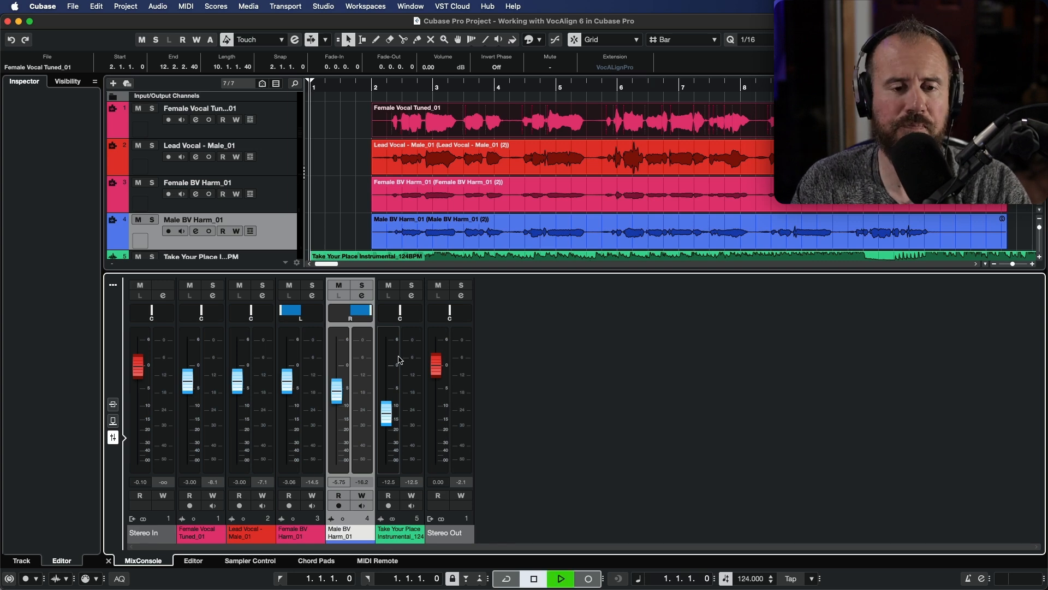
pyautogui.click(561, 579)
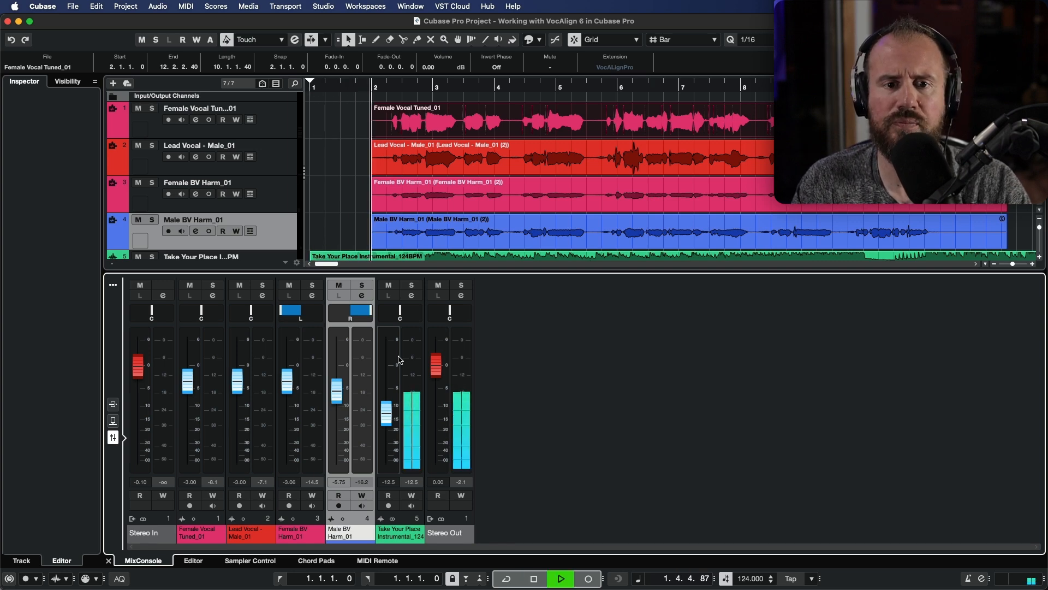